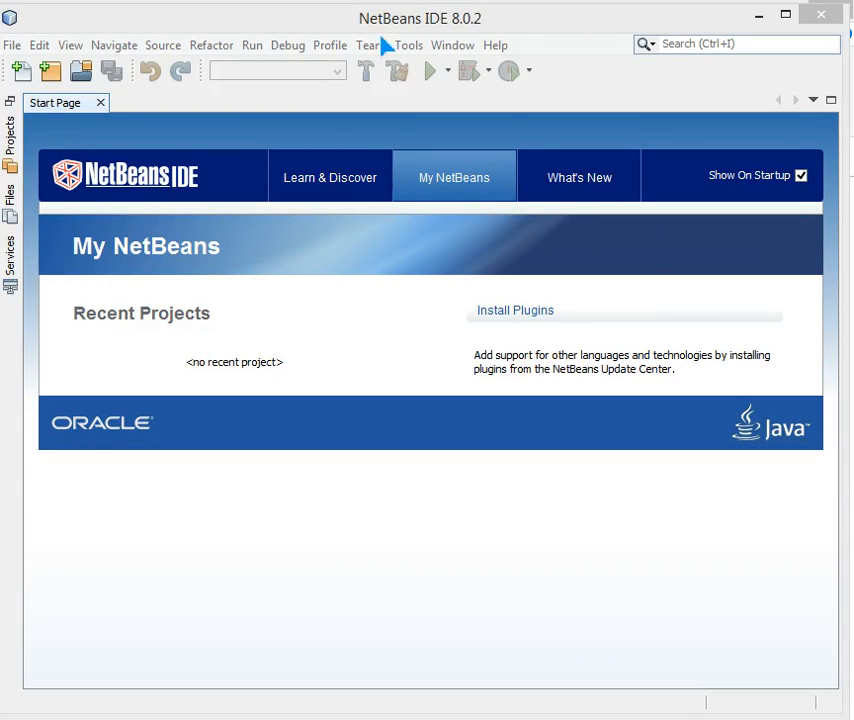
pyautogui.moveTo(325, 38)
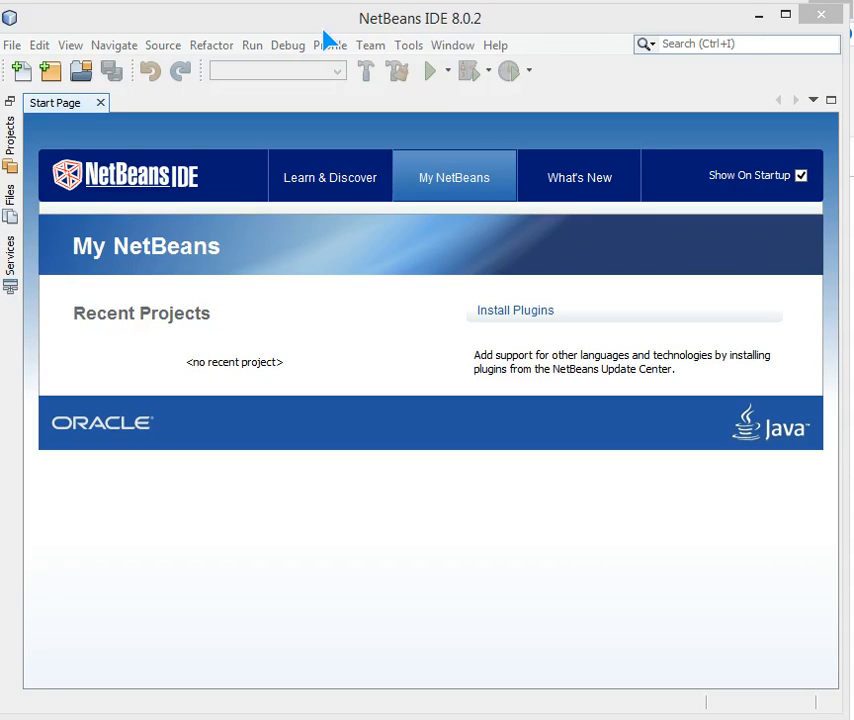
pyautogui.moveTo(111, 78)
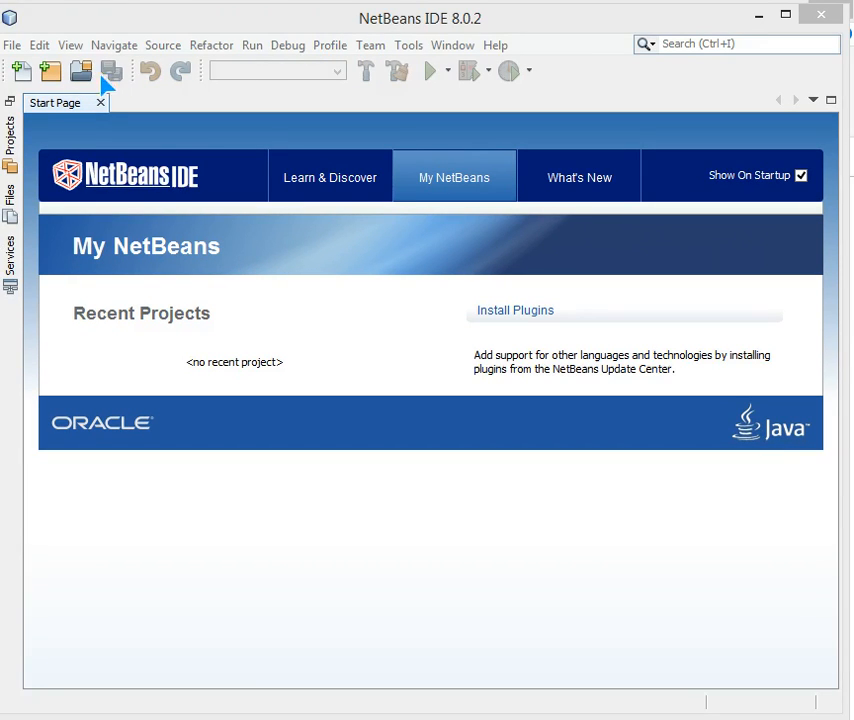
# - Create a new Java Application project, JavaApplication23, keeping the default name
pyautogui.click(12, 45)
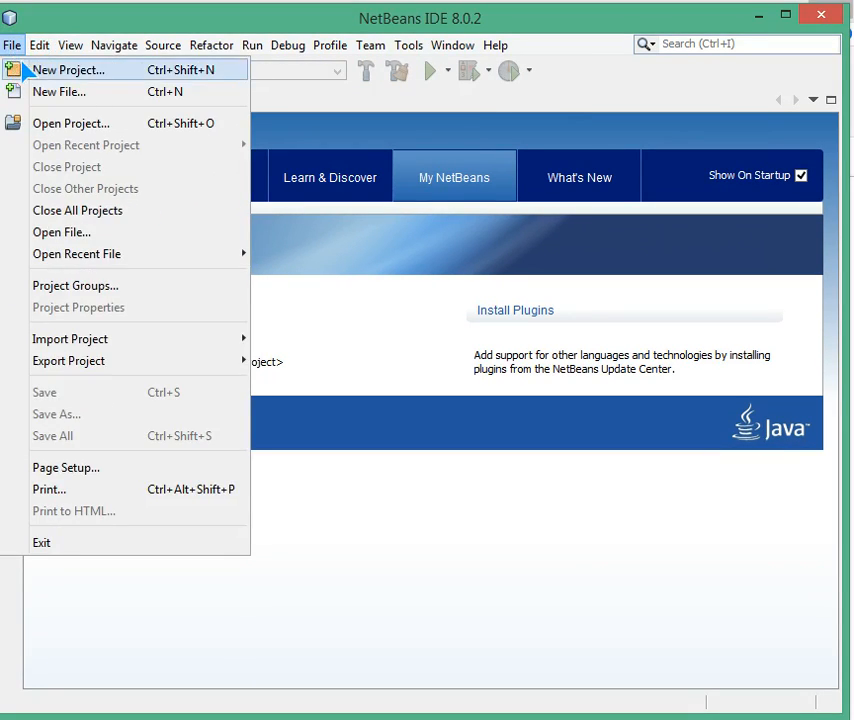
pyautogui.click(68, 69)
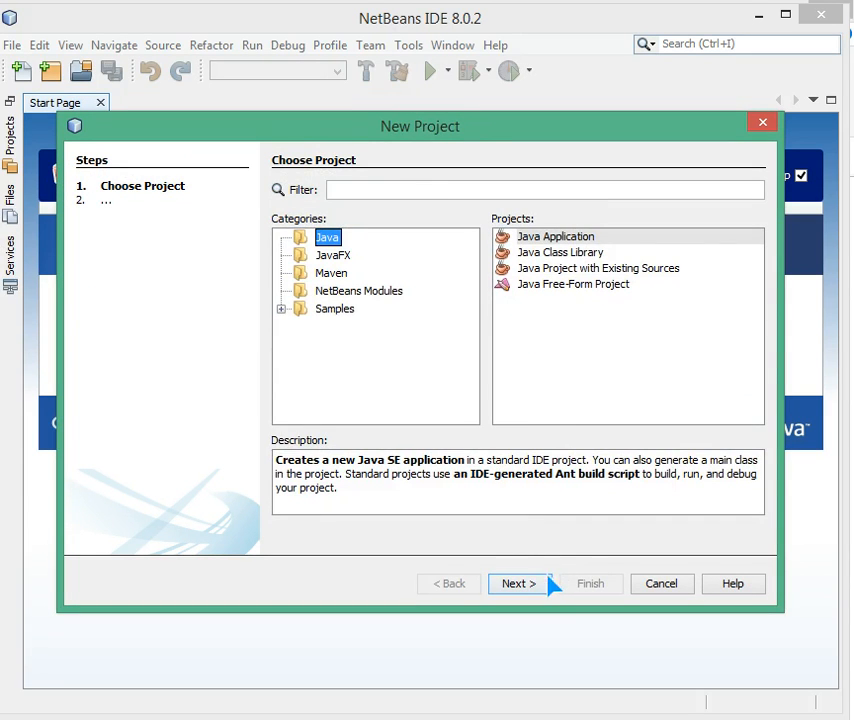
pyautogui.click(518, 583)
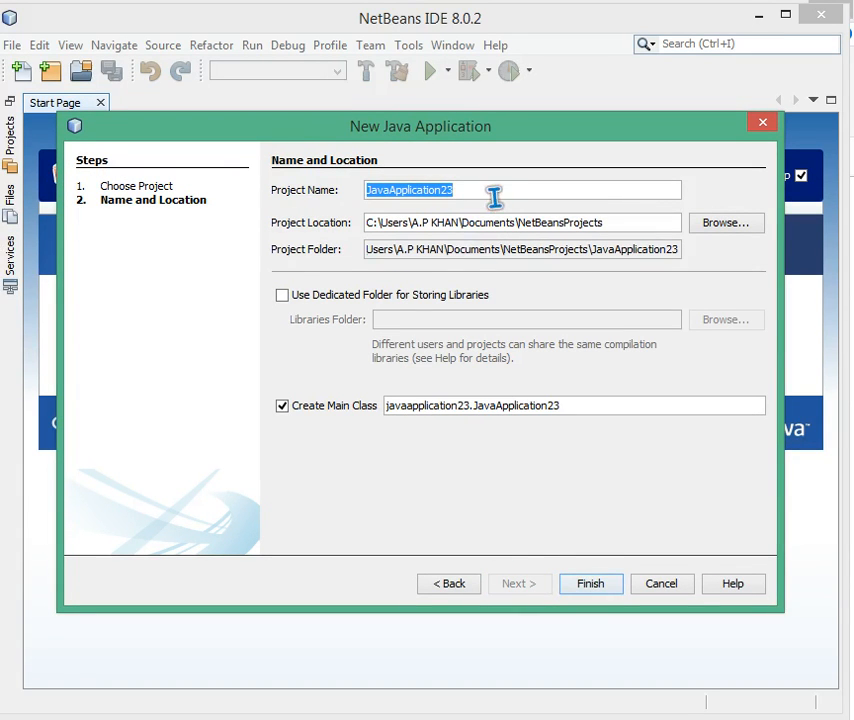
pyautogui.click(590, 583)
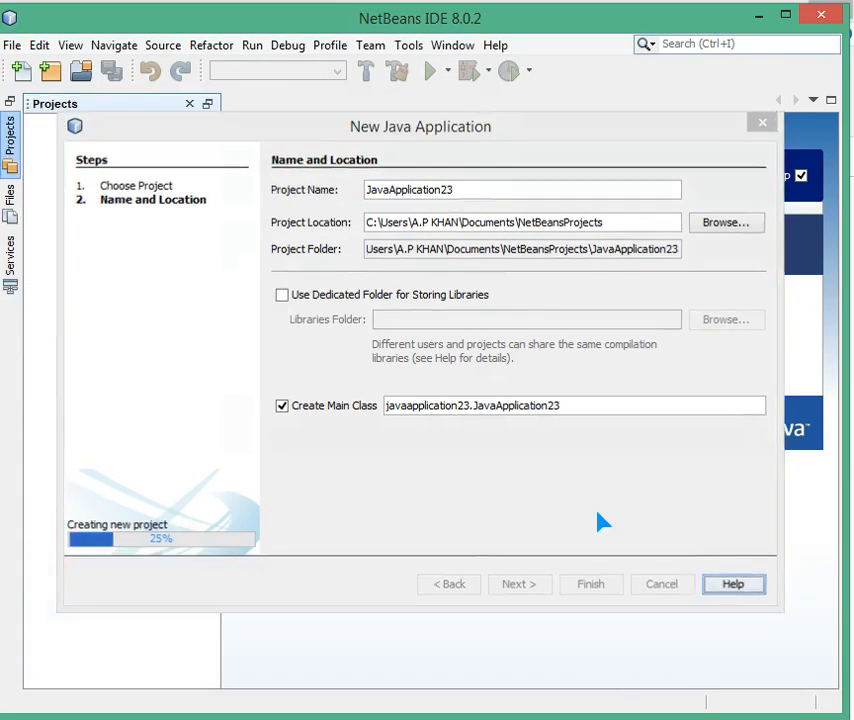
pyautogui.click(590, 583)
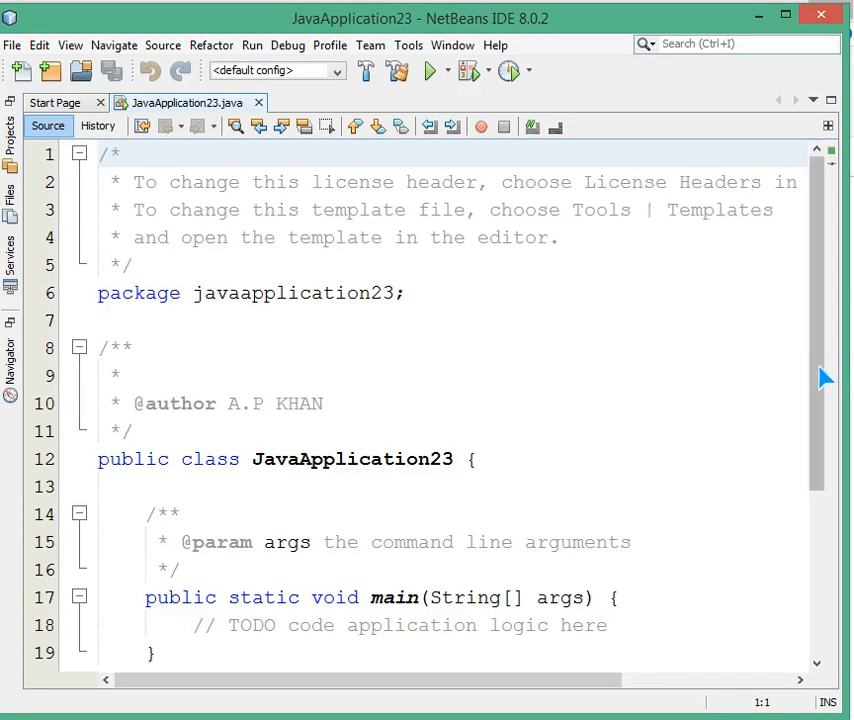
# - Replace main's template comments with the statement System.out.println(2+3);
pyautogui.scroll(-3)
pyautogui.write('{')
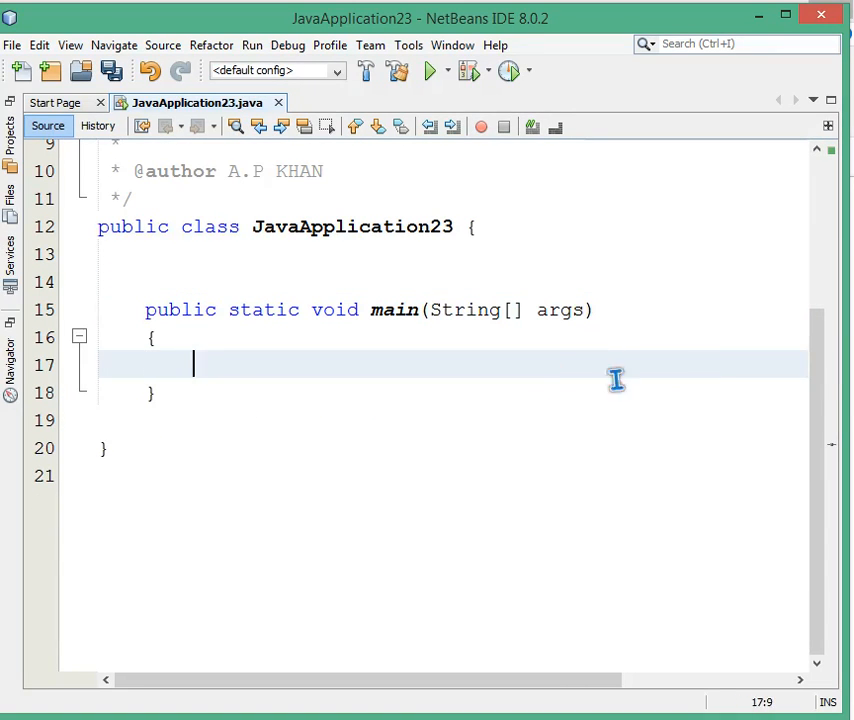
pyautogui.write('2')
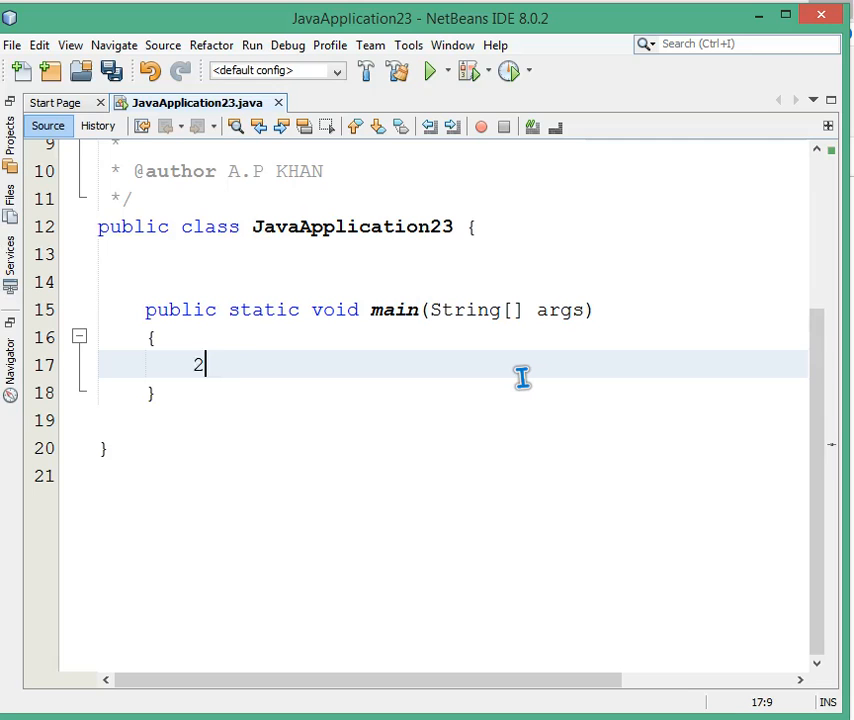
pyautogui.write('+3')
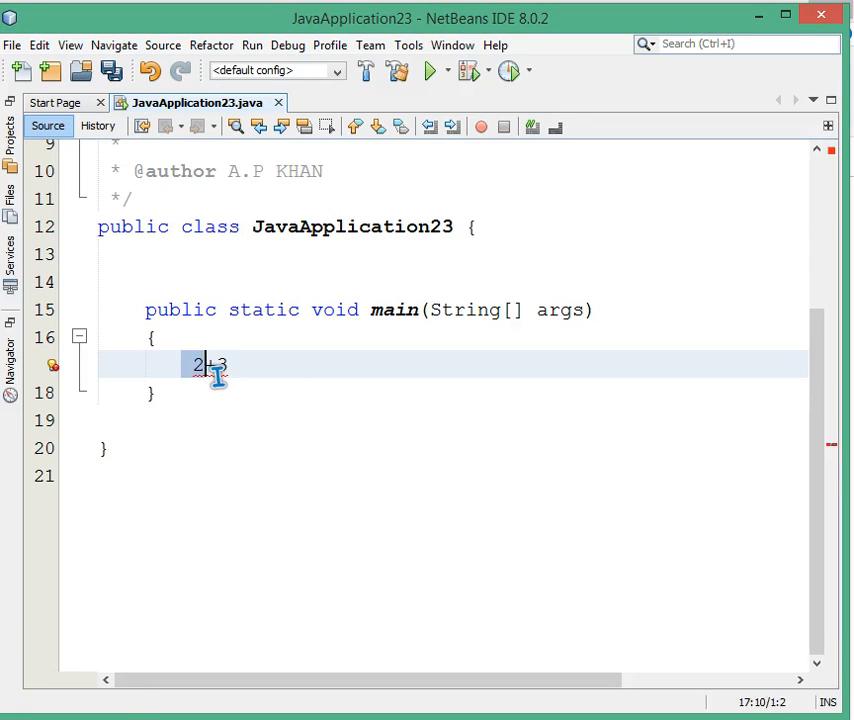
pyautogui.write('System.out.println(')
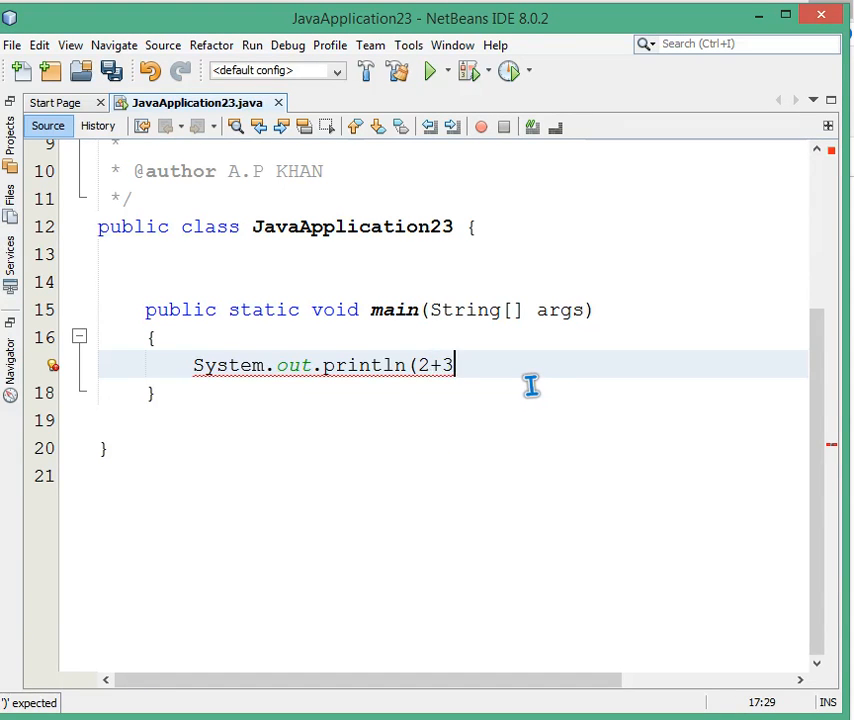
pyautogui.write(');')
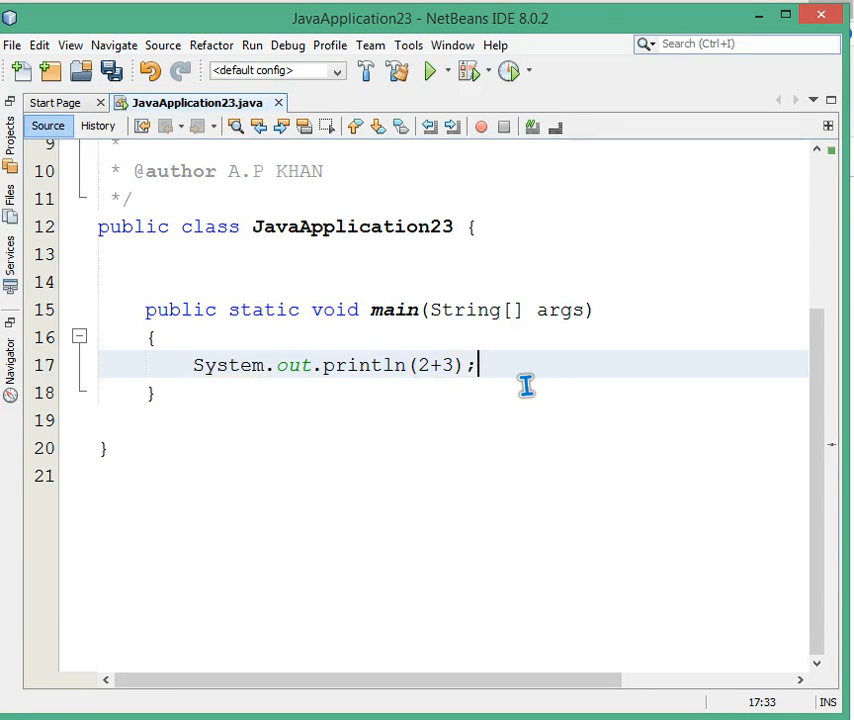
# - Run JavaApplication23 and confirm BUILD SUCCESSFUL in the output
pyautogui.click(432, 70)
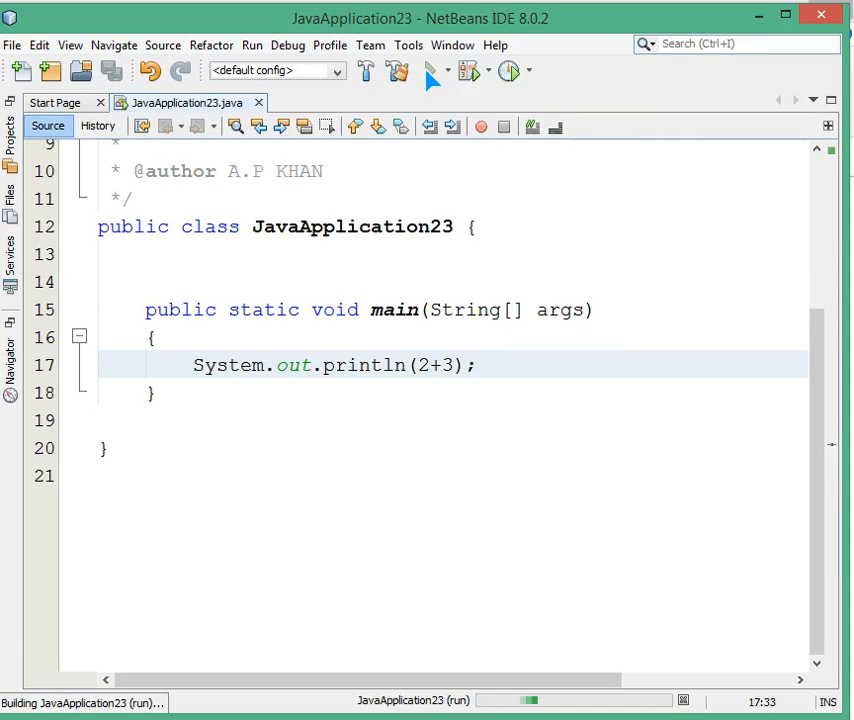
pyautogui.click(431, 70)
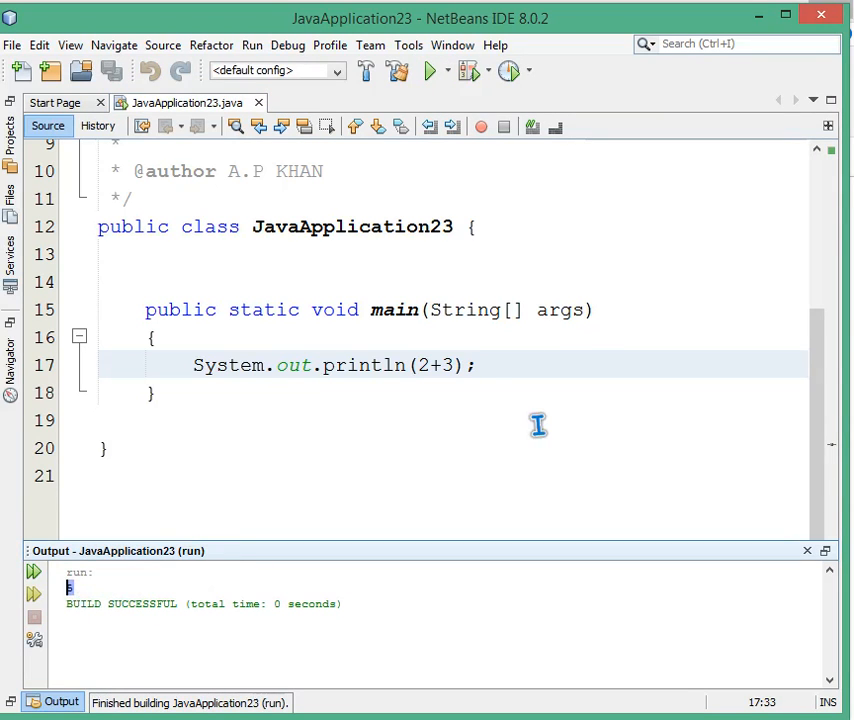
pyautogui.moveTo(437, 382)
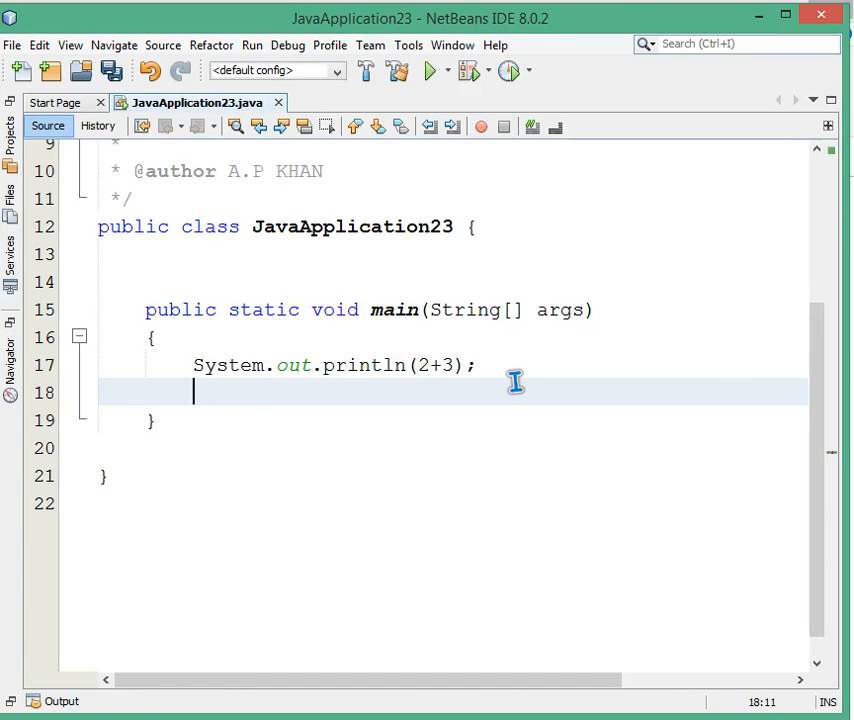
# - Declare int num1,num2; in main
pyautogui.write('int')
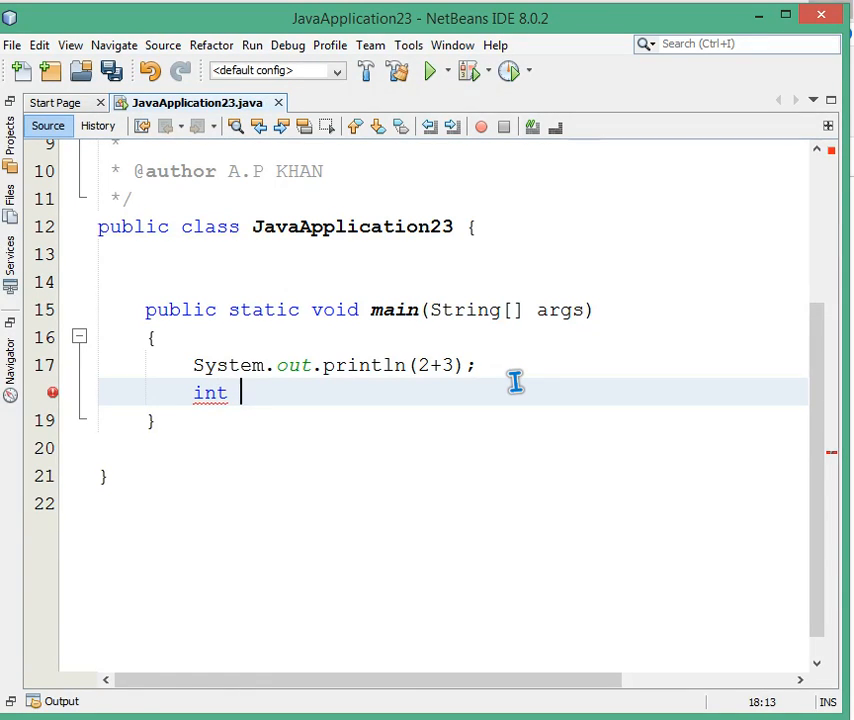
pyautogui.write('x')
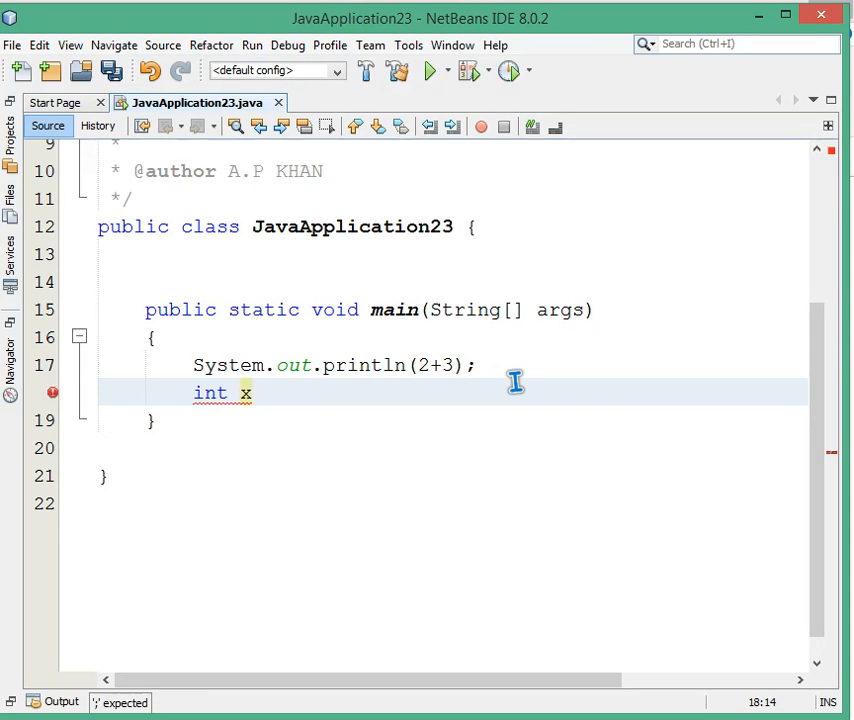
pyautogui.write('nu')
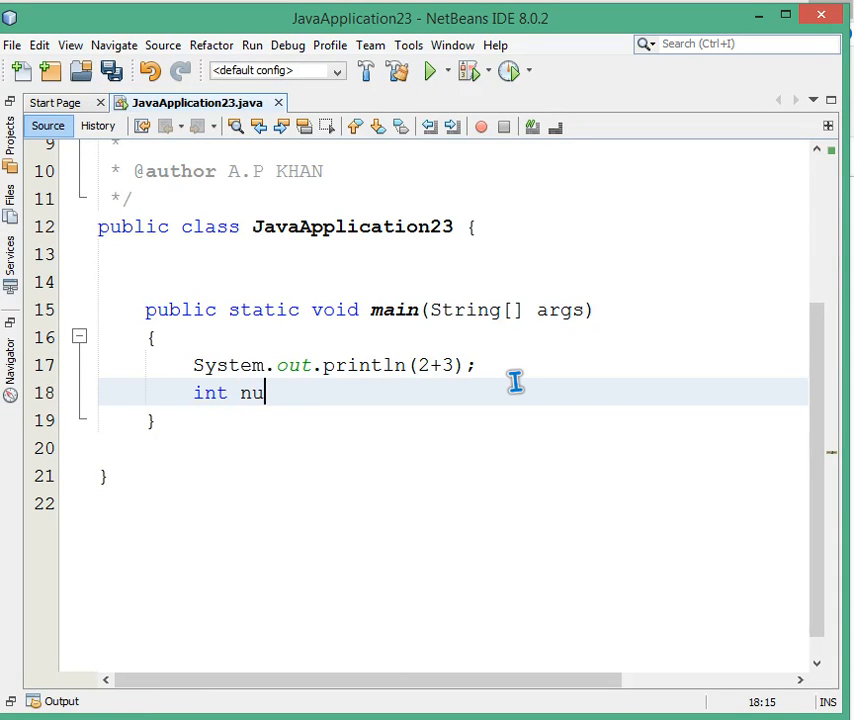
pyautogui.write('m1')
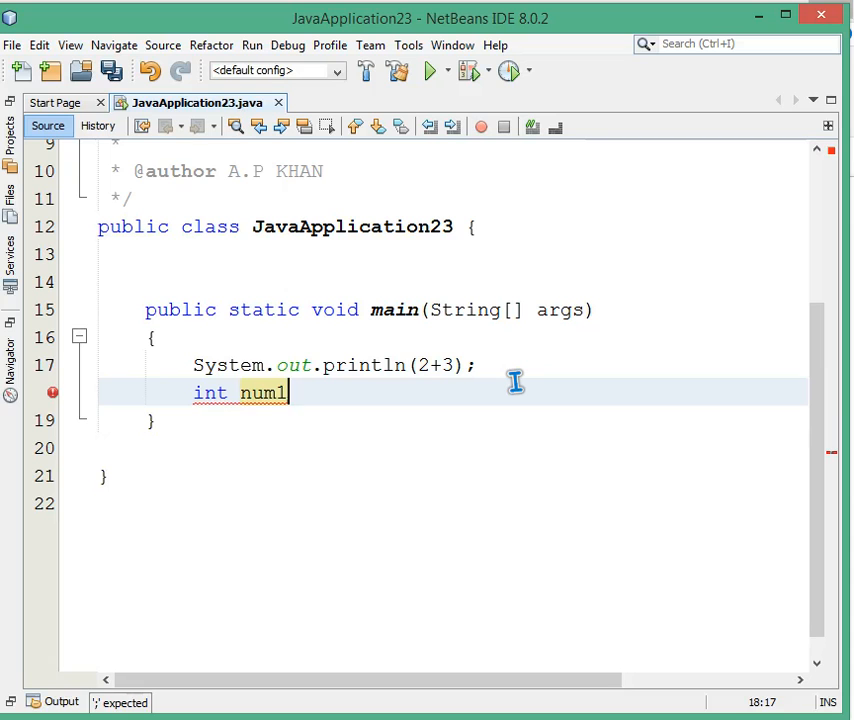
pyautogui.write(',nu')
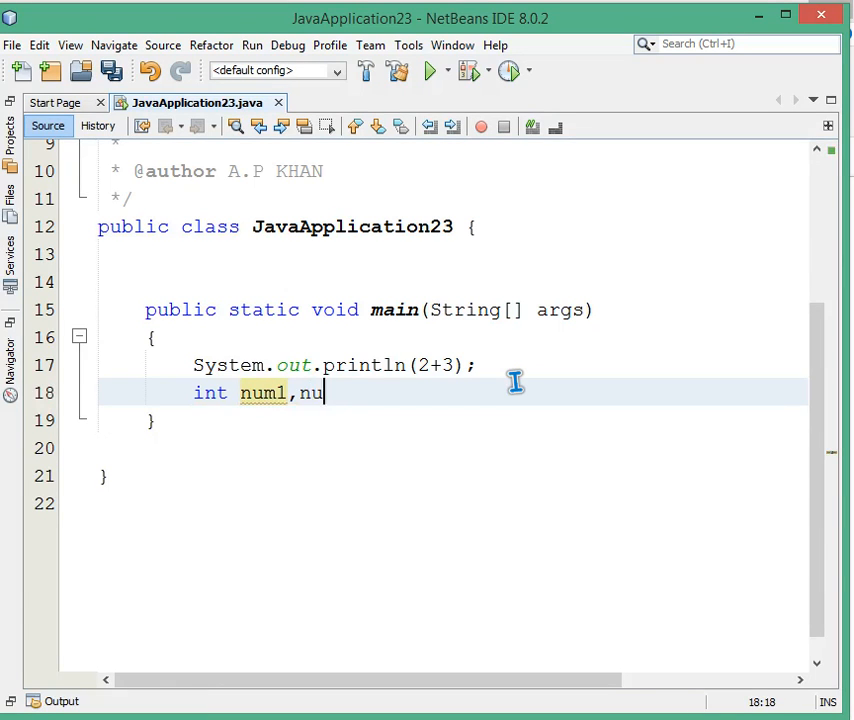
pyautogui.write('m2;')
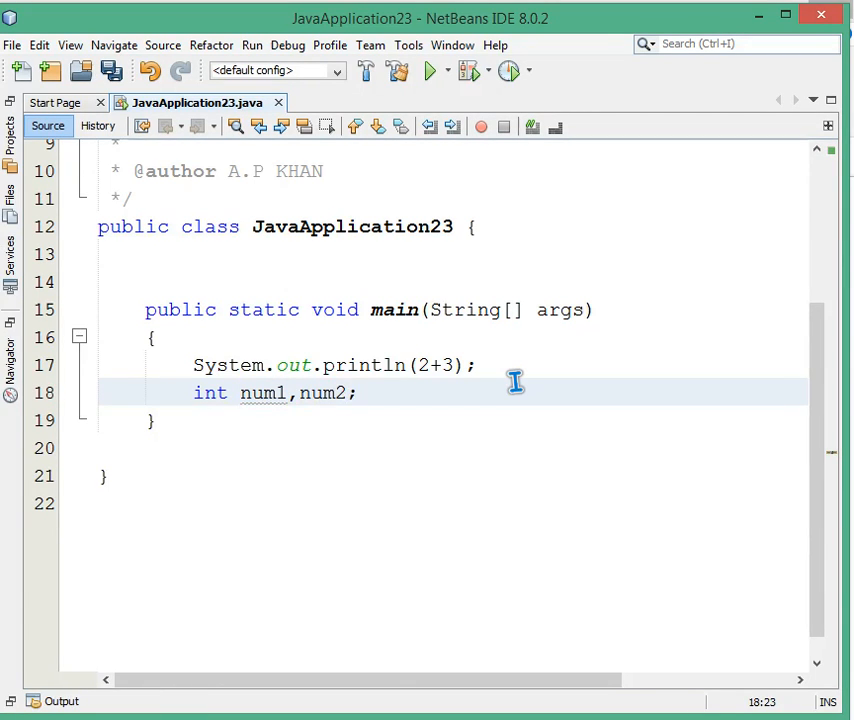
pyautogui.press('enter')
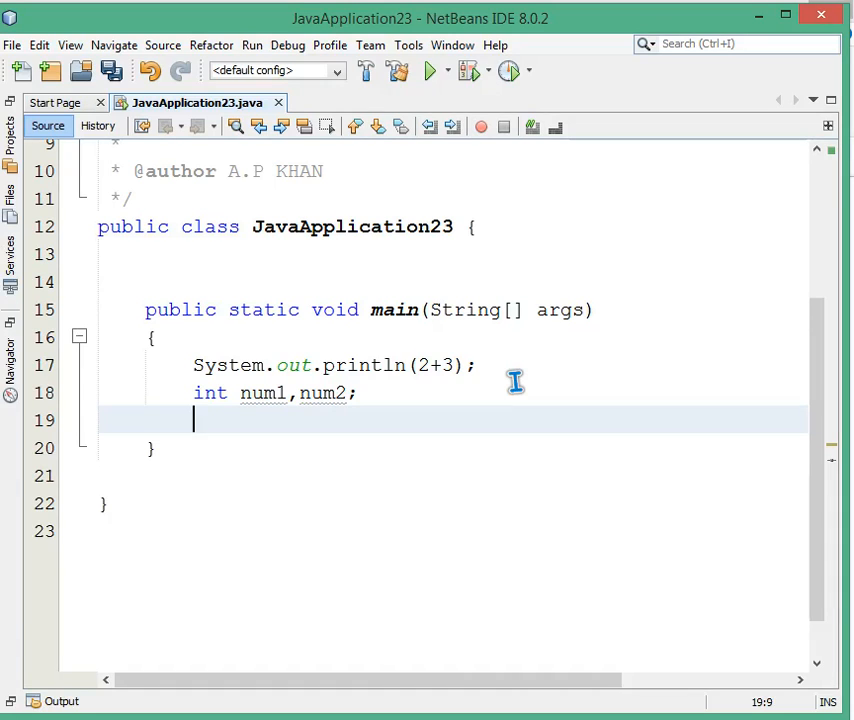
# - Assign num1=5; and num2=2; on separate lines
pyautogui.write('um')
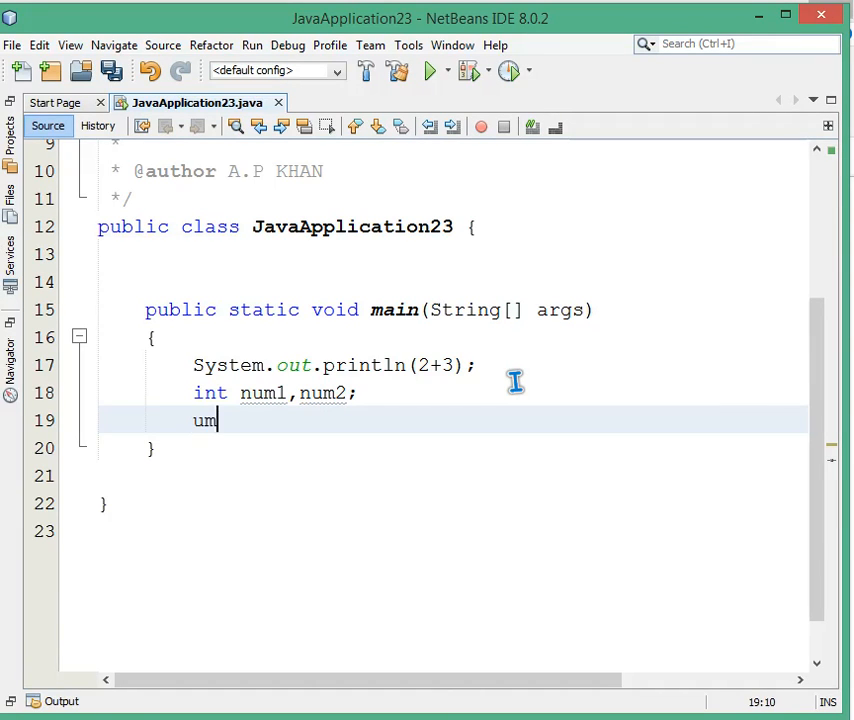
pyautogui.write('num1=5;')
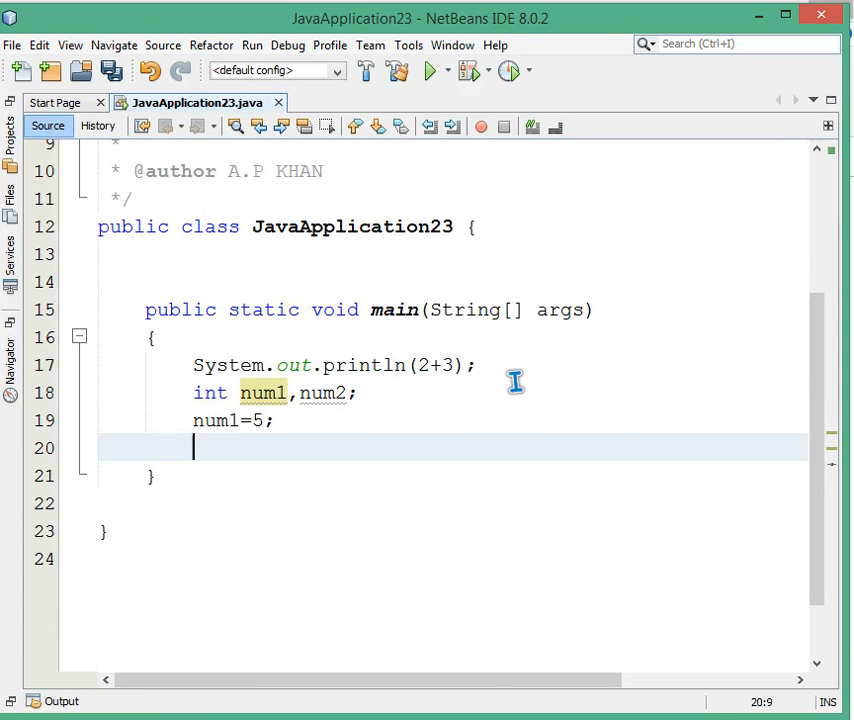
pyautogui.write('num2')
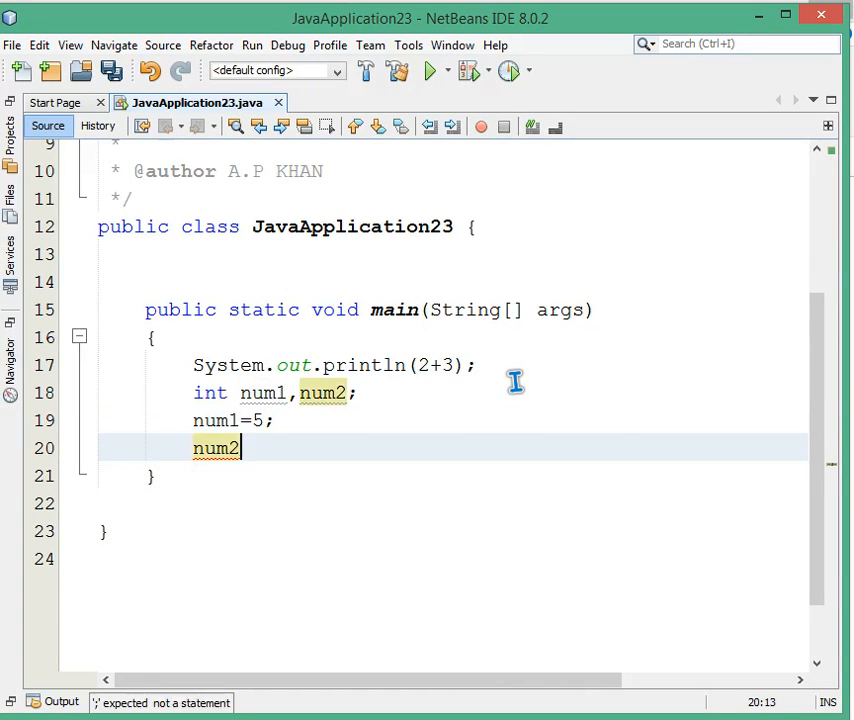
pyautogui.write('=')
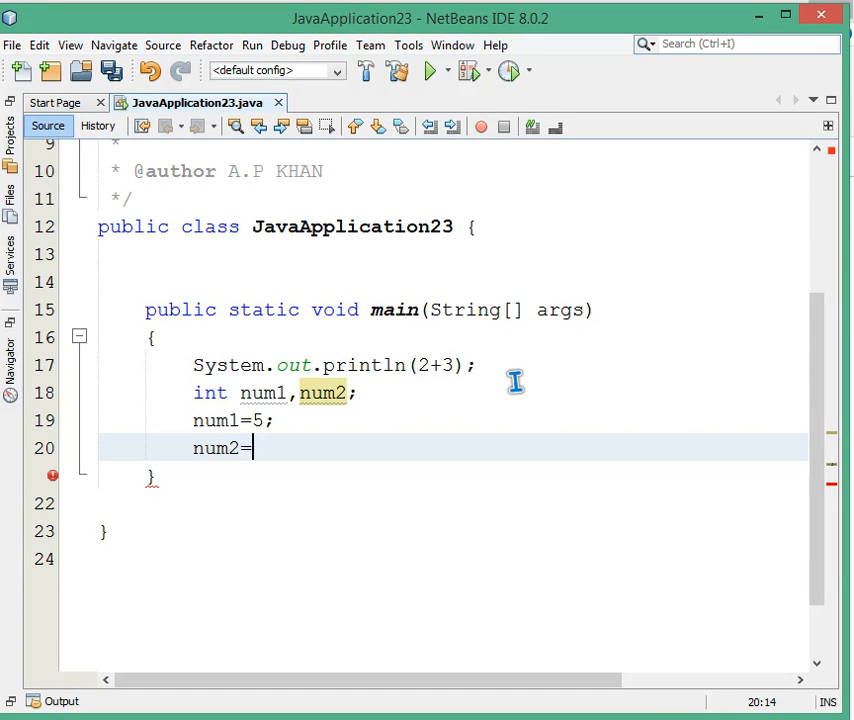
pyautogui.write('2;')
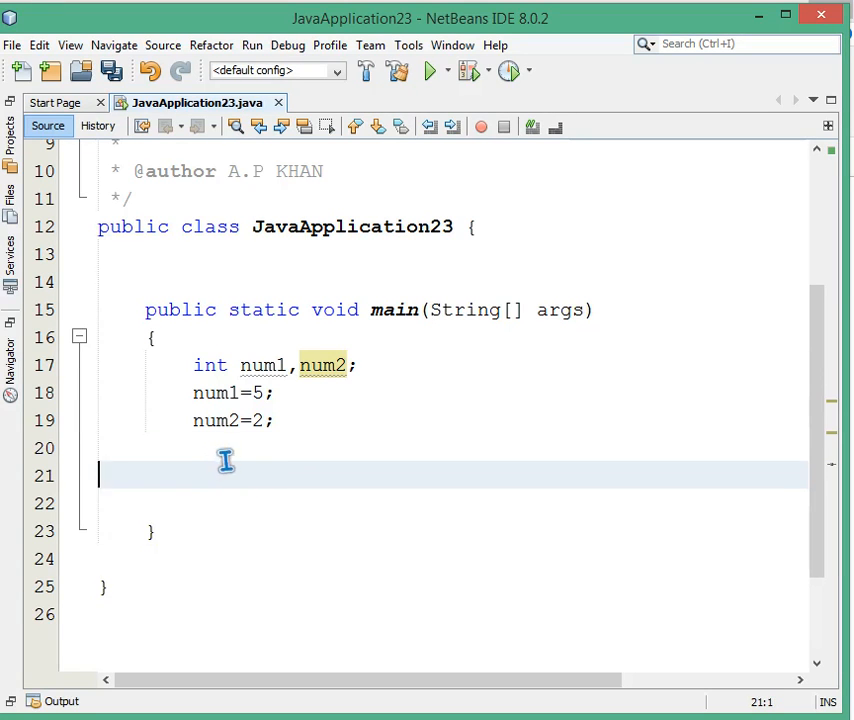
pyautogui.moveTo(376, 402)
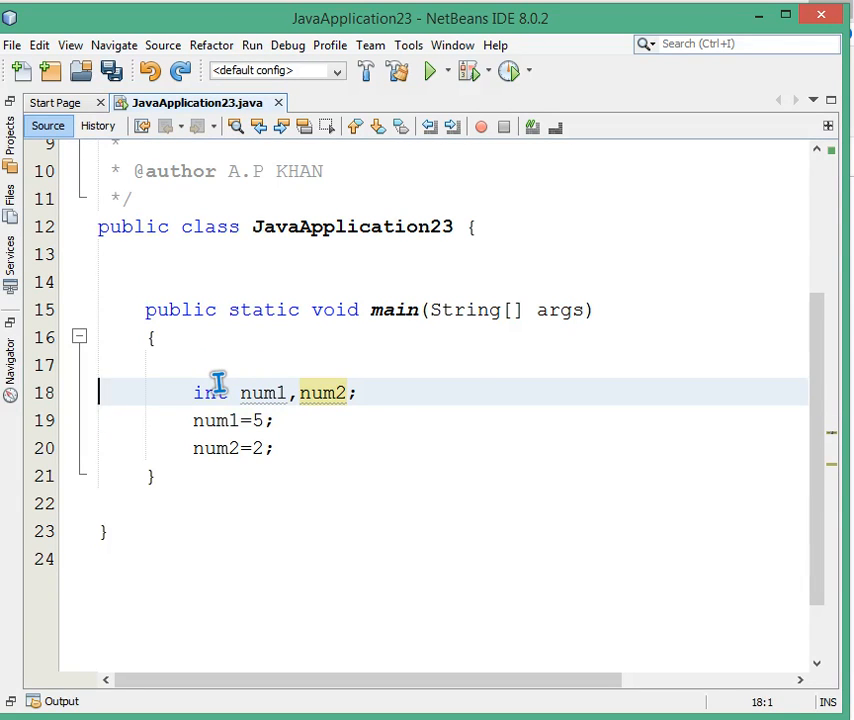
# - Print num1+num2 with System.out.println and run the project
pyautogui.write('System.out.println(2+3);')
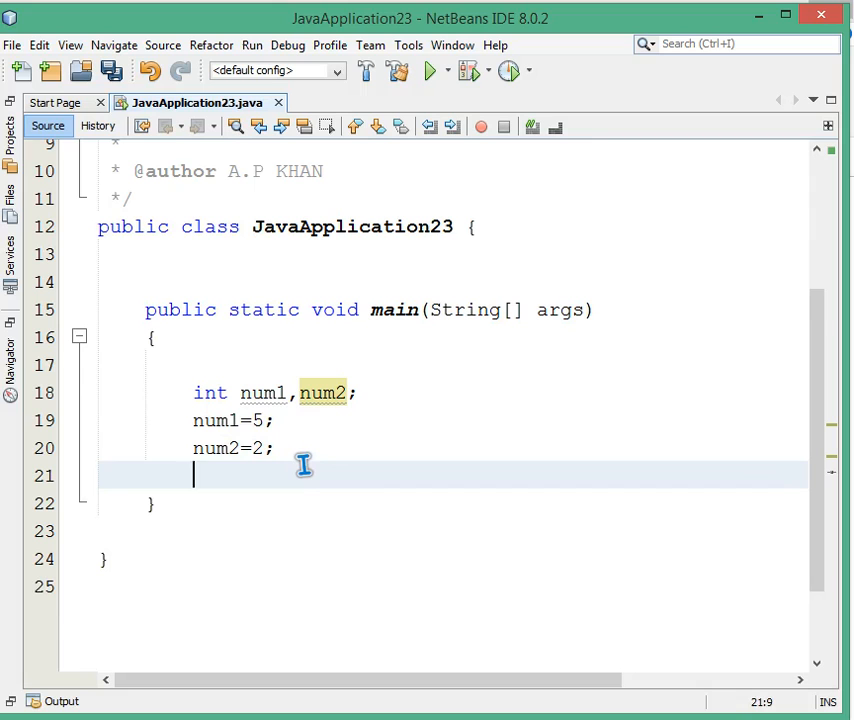
pyautogui.write('System.out.println(2+3);')
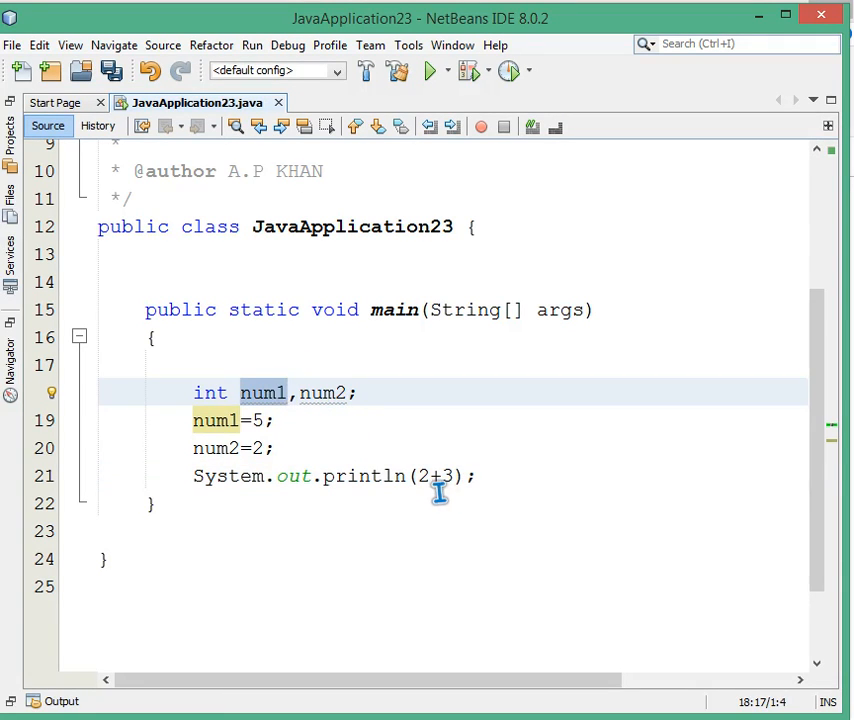
pyautogui.write('num1+num')
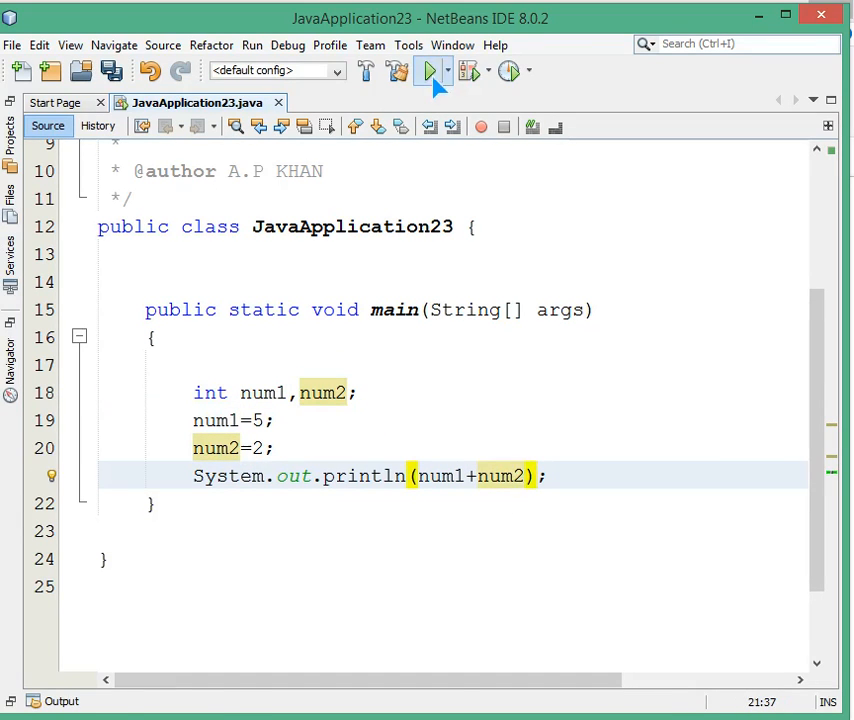
pyautogui.click(433, 70)
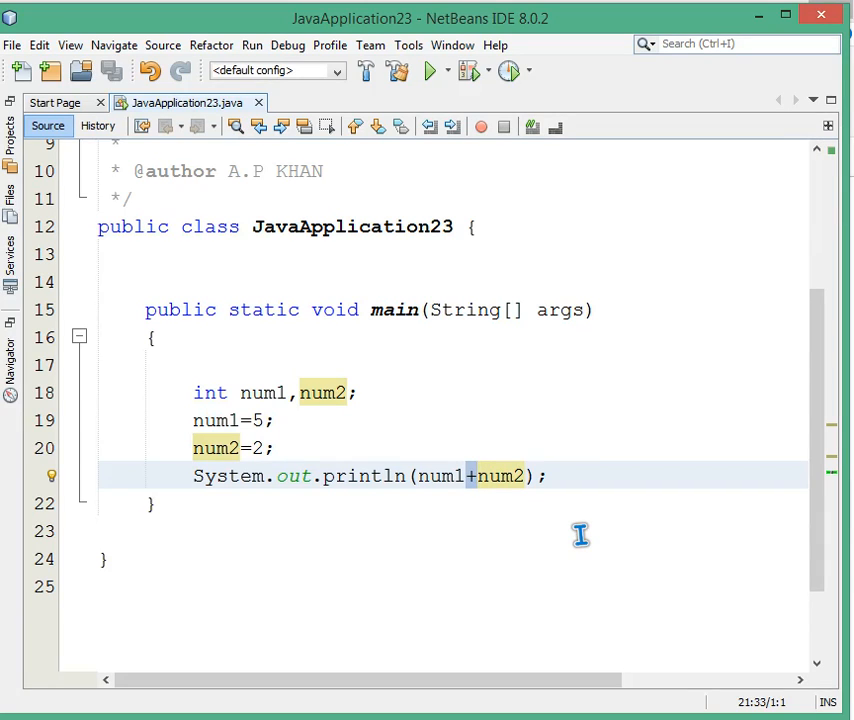
# - Try subtraction, then multiplication, between num1 and num2, then remove the operator
pyautogui.write('-')
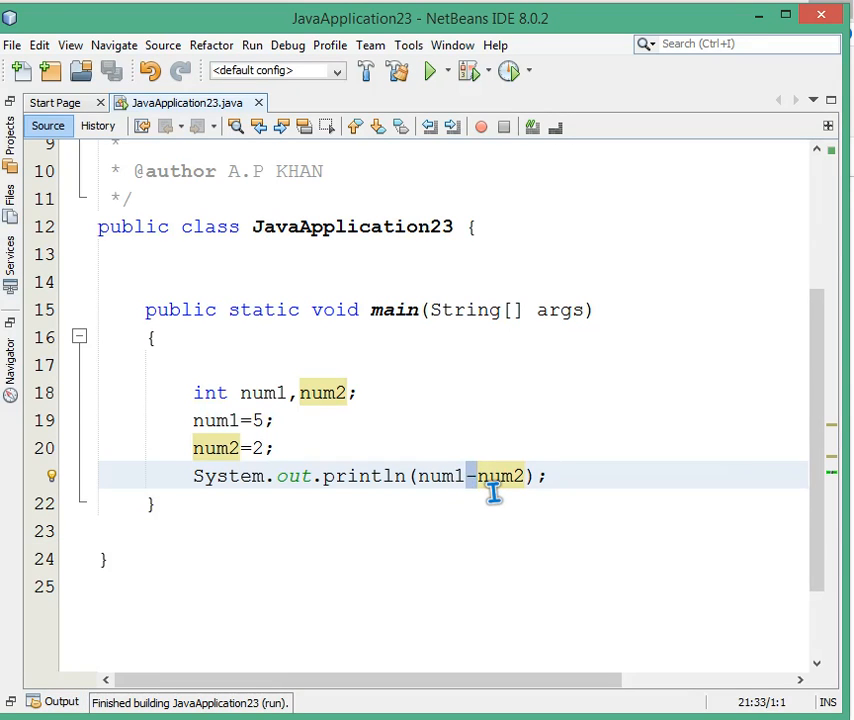
pyautogui.write('*')
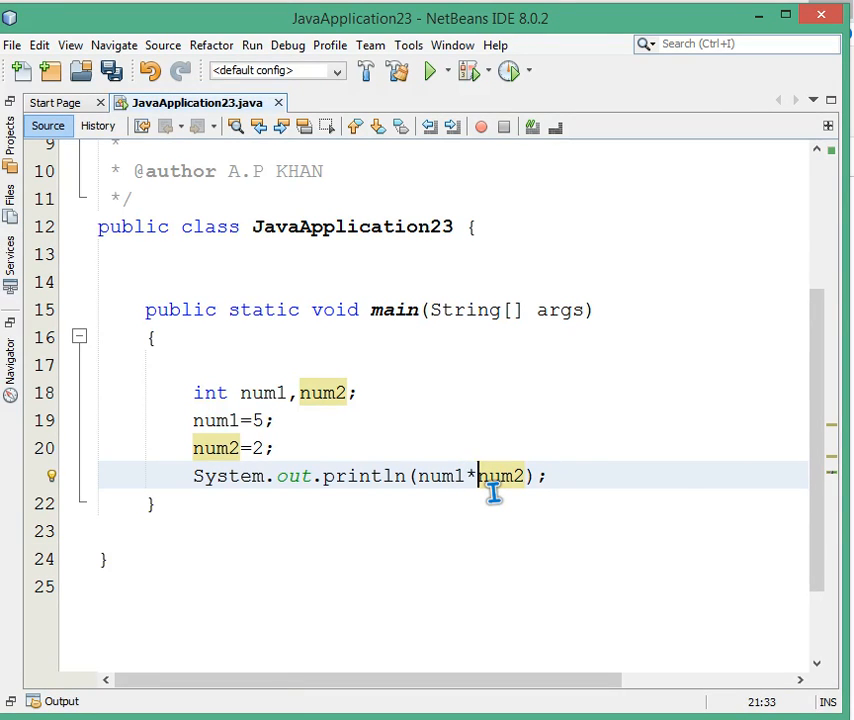
pyautogui.moveTo(690, 507)
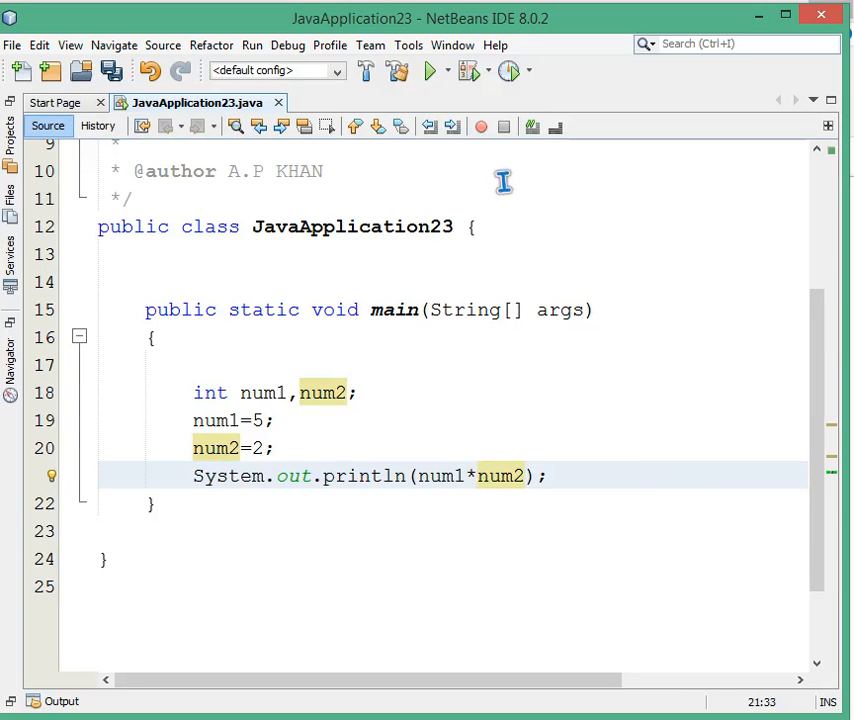
pyautogui.click(429, 70)
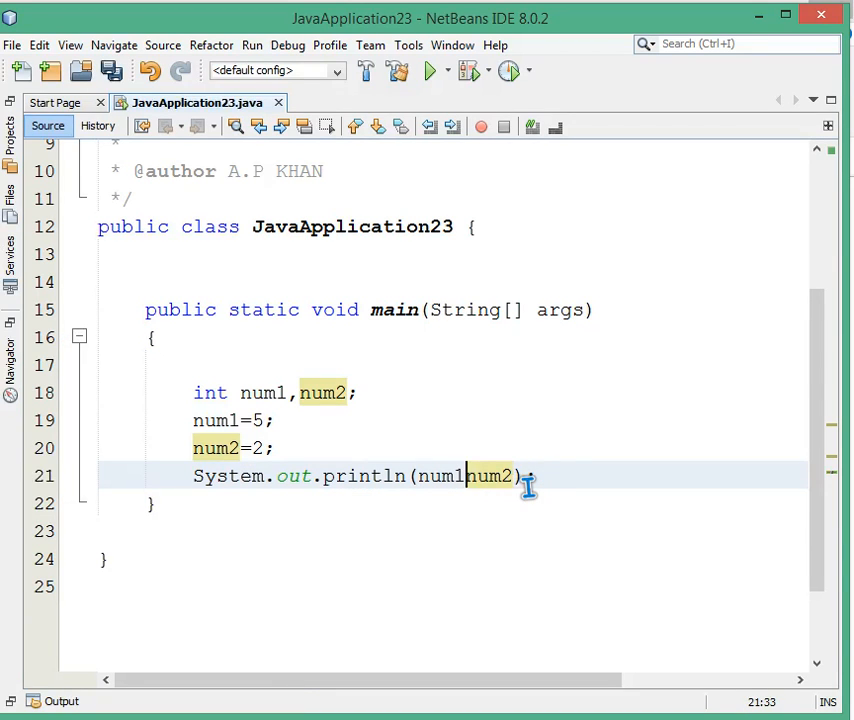
# - Put / between num1 and num2 and run the integer-division version
pyautogui.write('/')
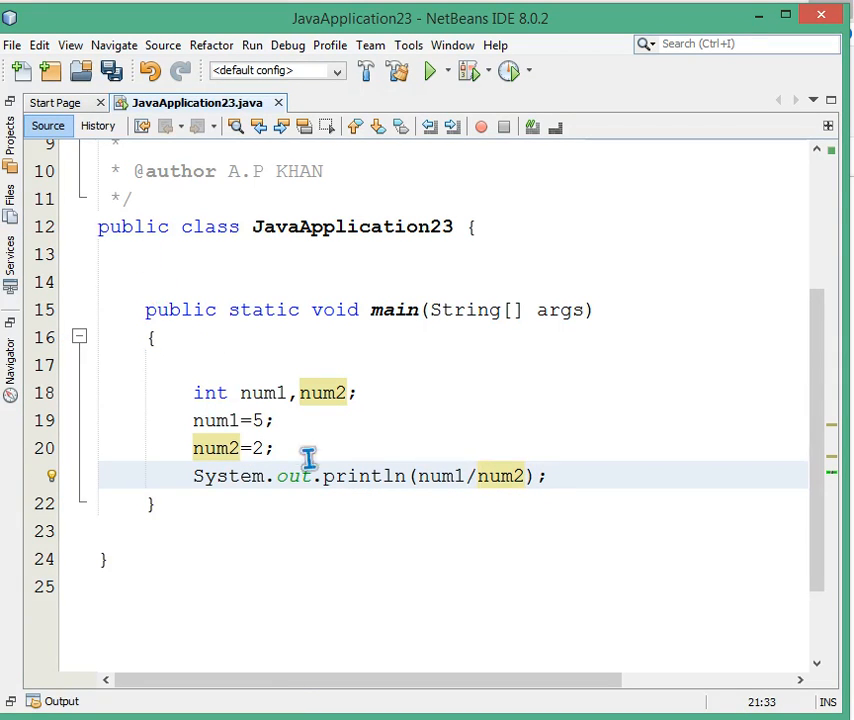
pyautogui.click(477, 476)
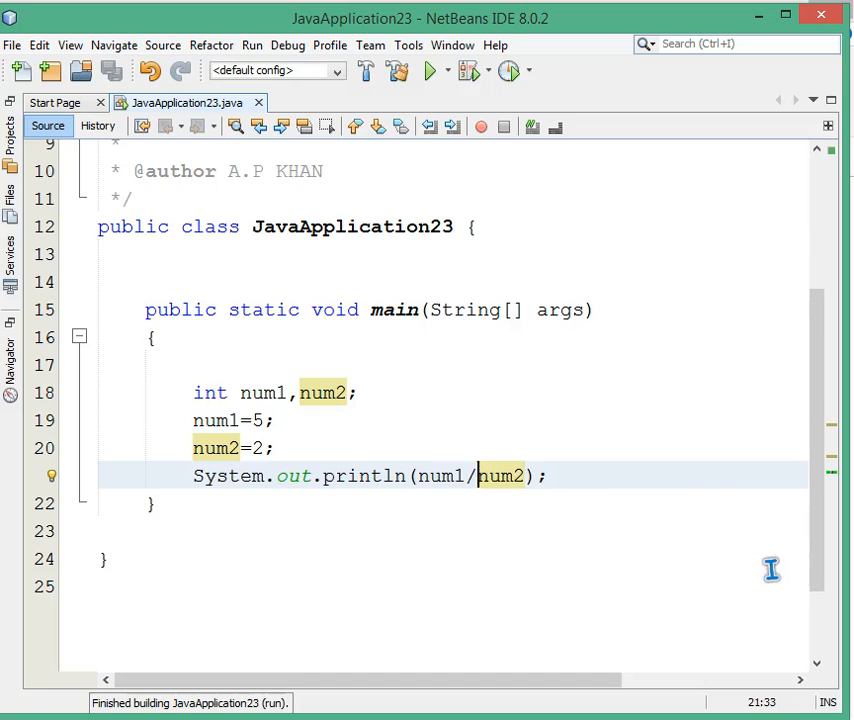
pyautogui.moveTo(218, 403)
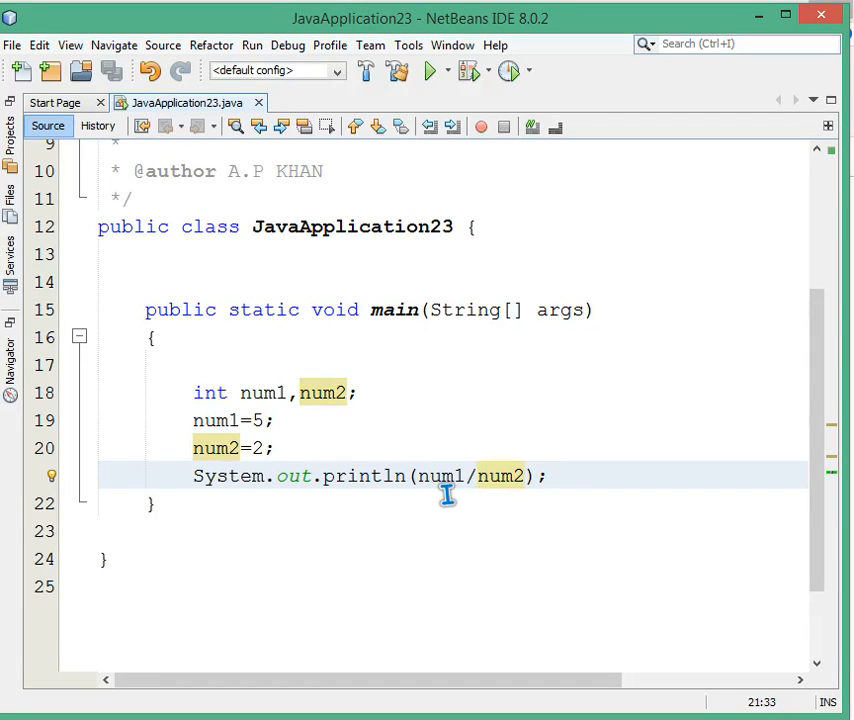
pyautogui.click(477, 476)
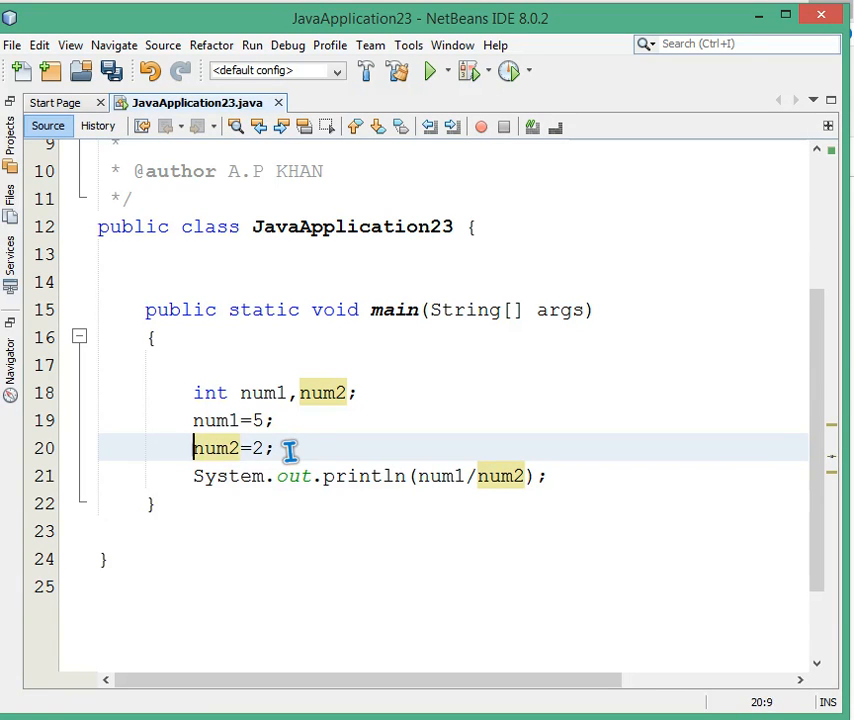
# - Redeclare num2 as float 2 and rerun to get 2.5
pyautogui.write('float')
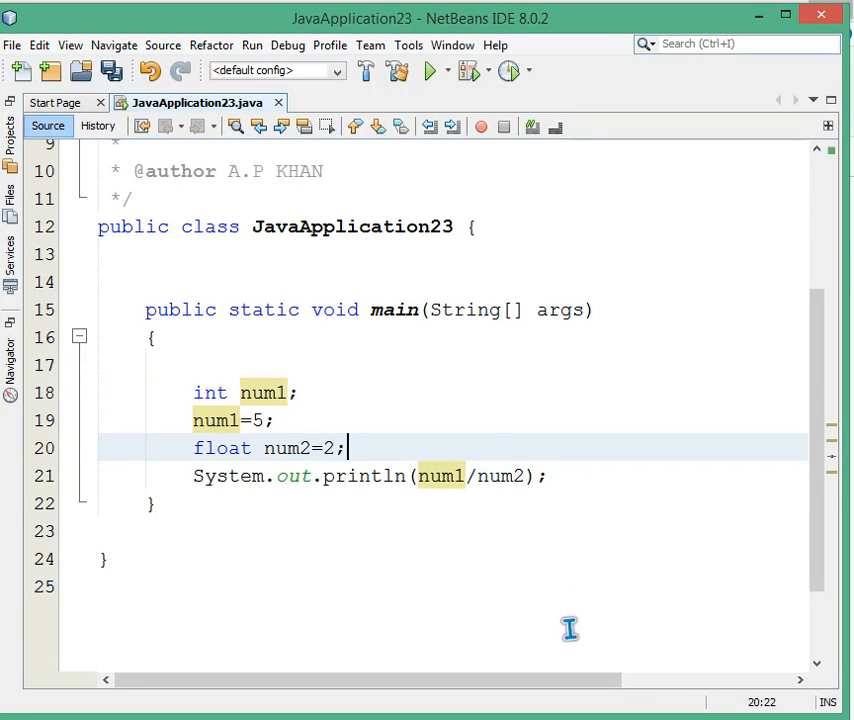
pyautogui.click(431, 70)
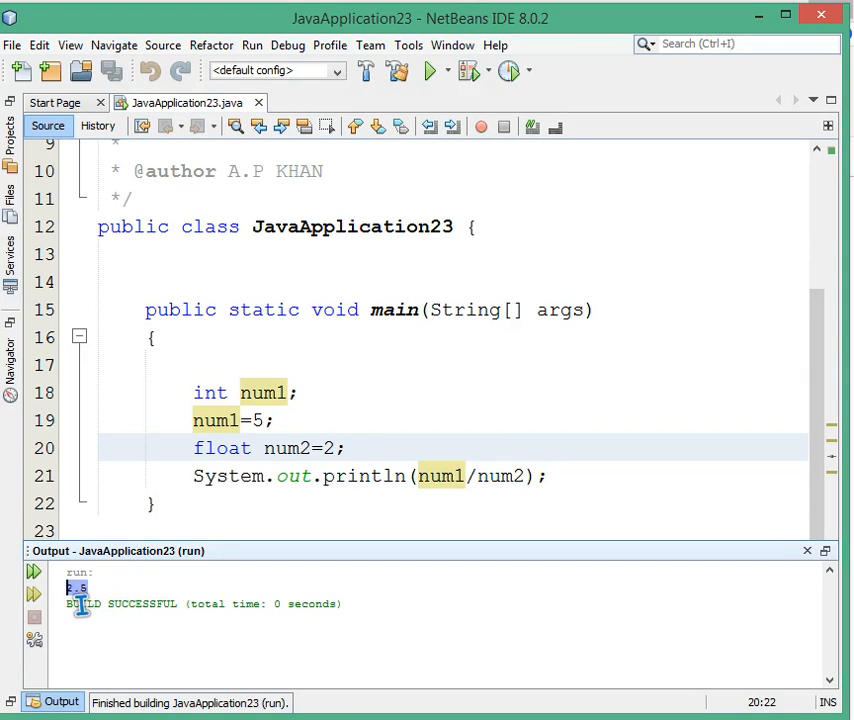
pyautogui.moveTo(280, 603)
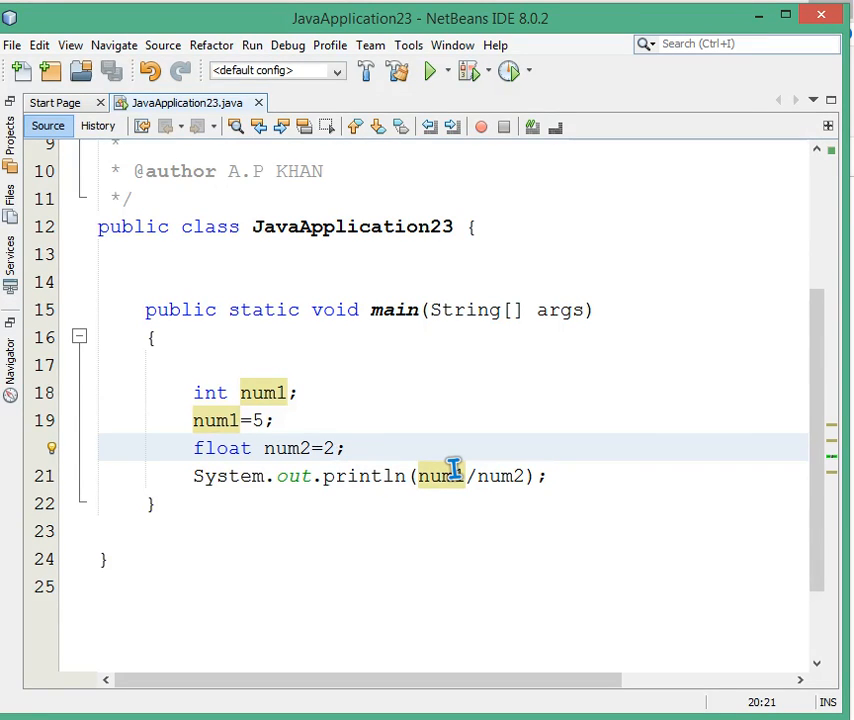
# - Change println to 5.0/2.0 and num2 to 2.0, then run the project
pyautogui.write('.0')
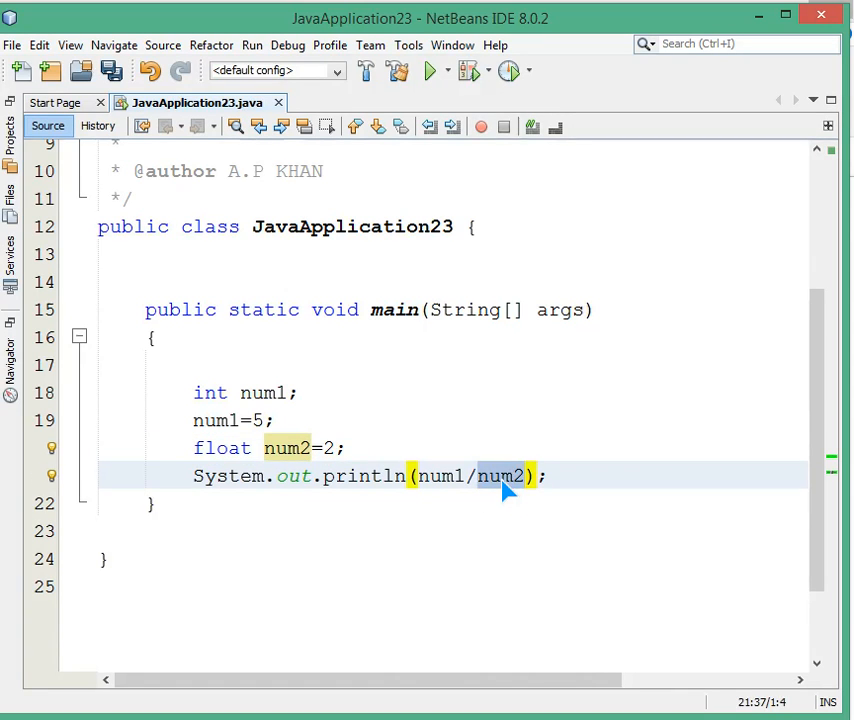
pyautogui.write('2.0')
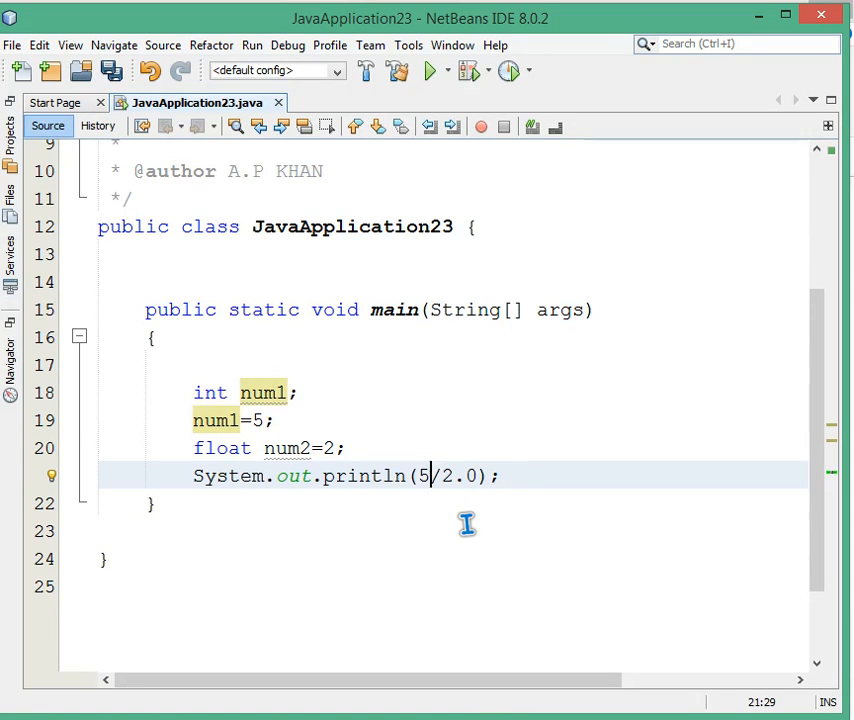
pyautogui.moveTo(462, 508)
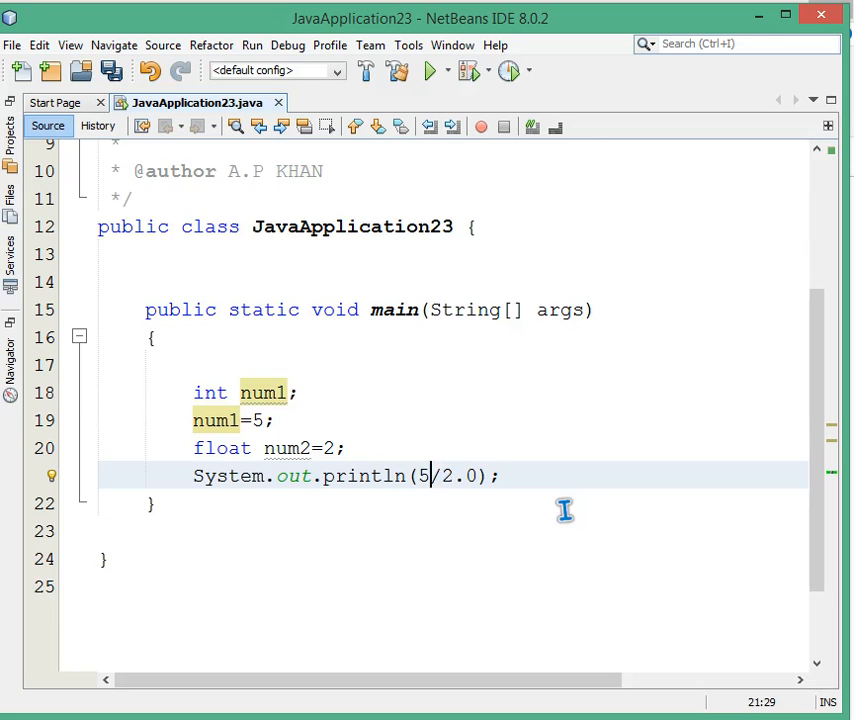
pyautogui.write('.0')
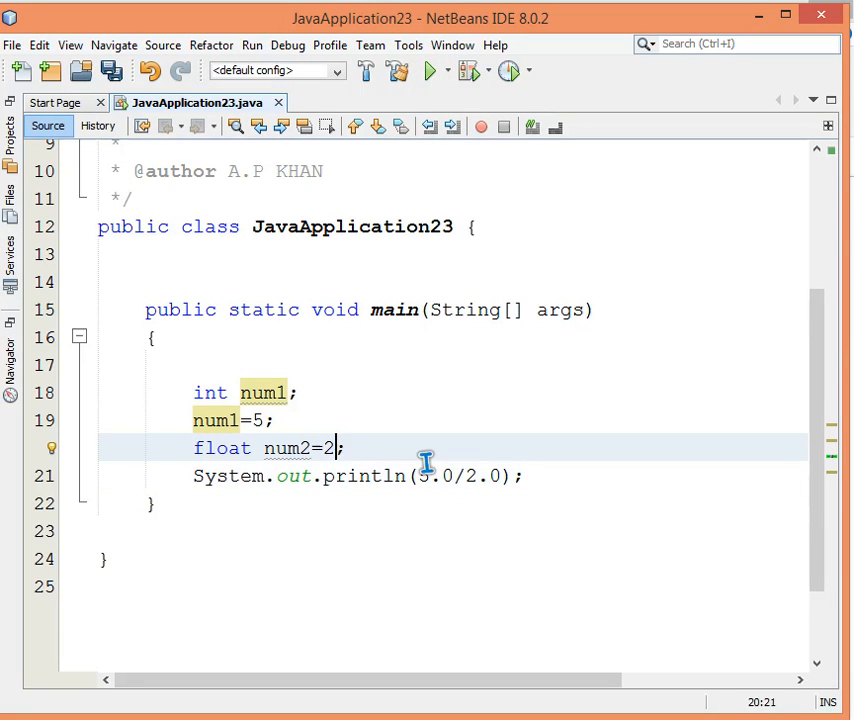
pyautogui.write('.0')
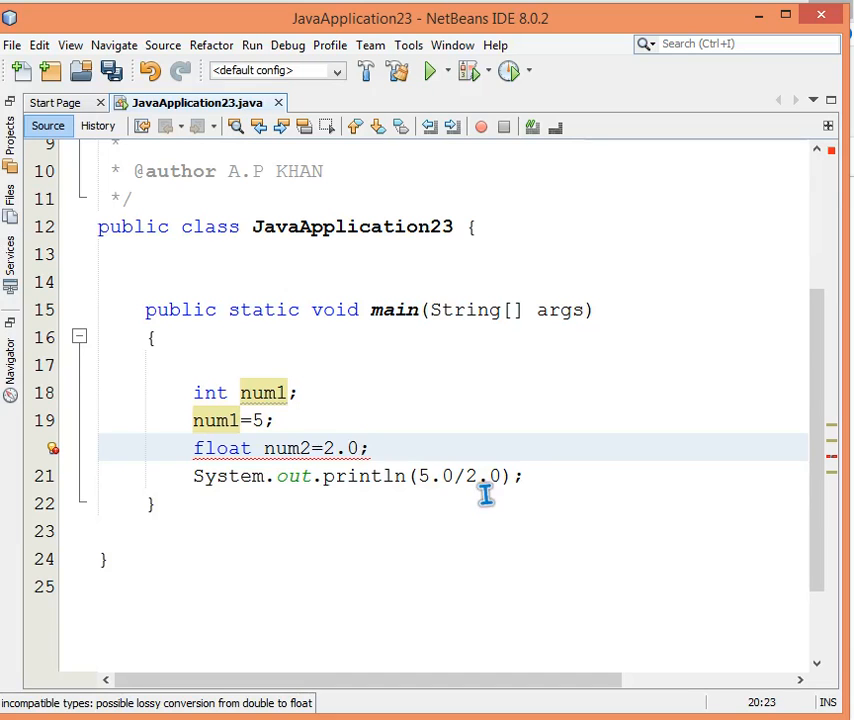
pyautogui.click(365, 448)
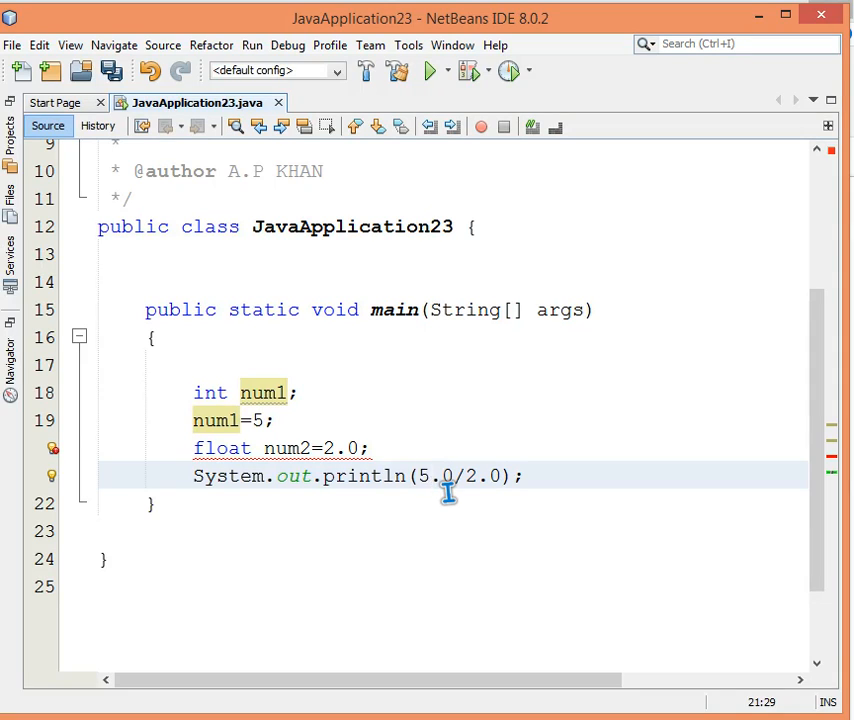
pyautogui.click(432, 475)
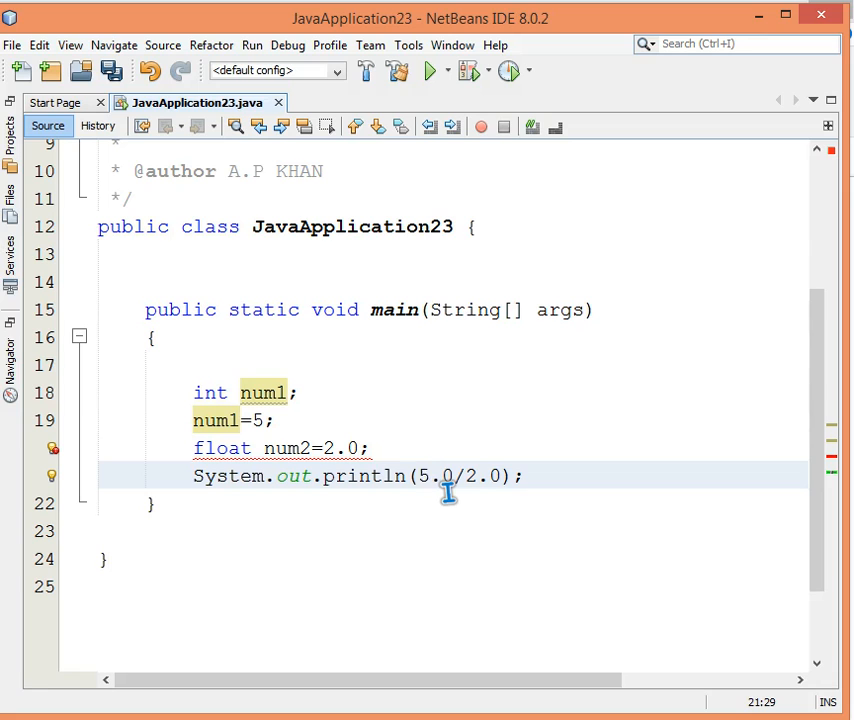
pyautogui.click(432, 476)
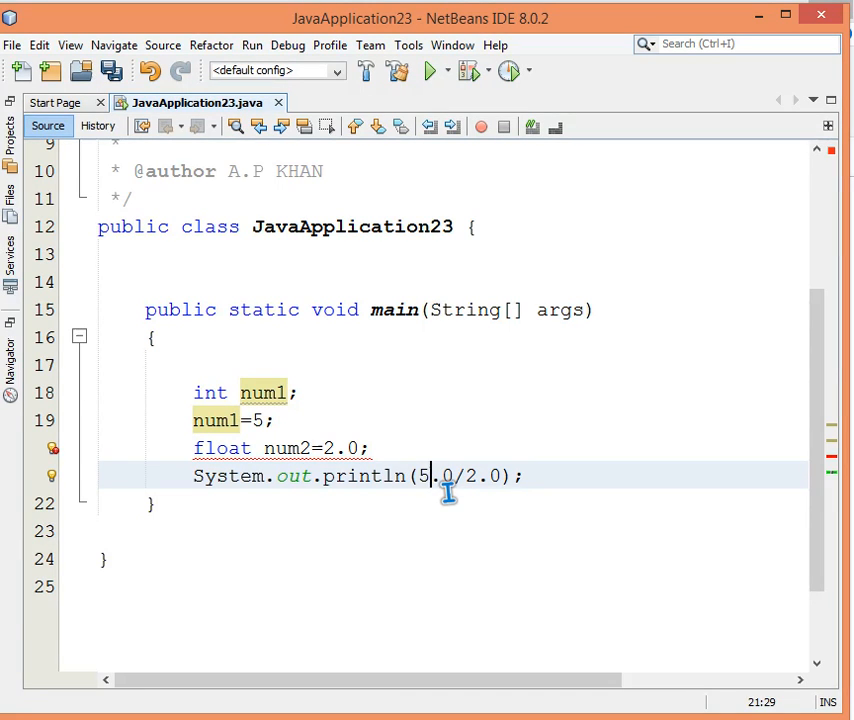
pyautogui.moveTo(510, 586)
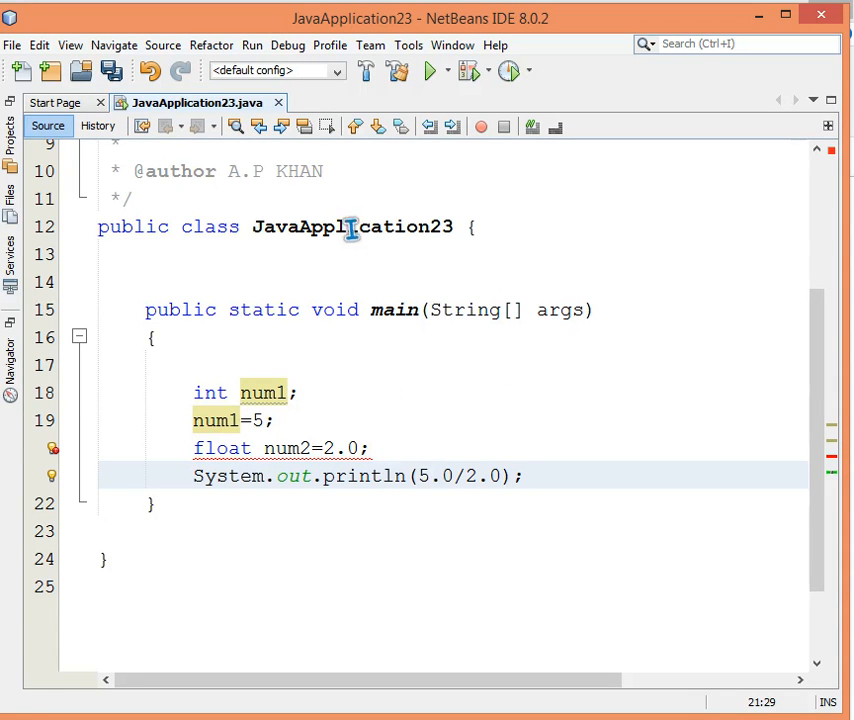
pyautogui.click(431, 70)
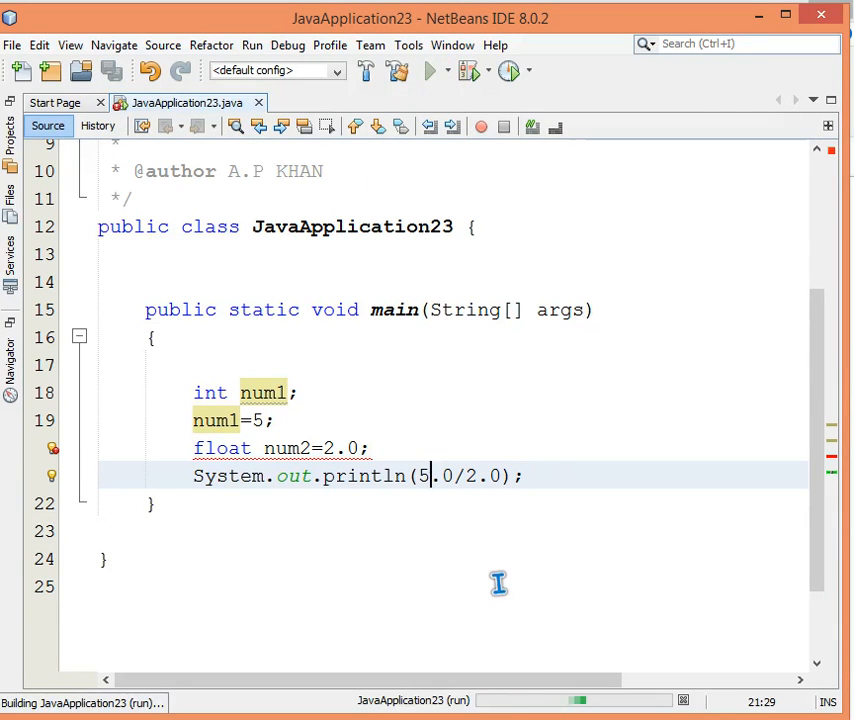
# - Set num2 back to float 2 and change println to 5/2.0
pyautogui.click(430, 70)
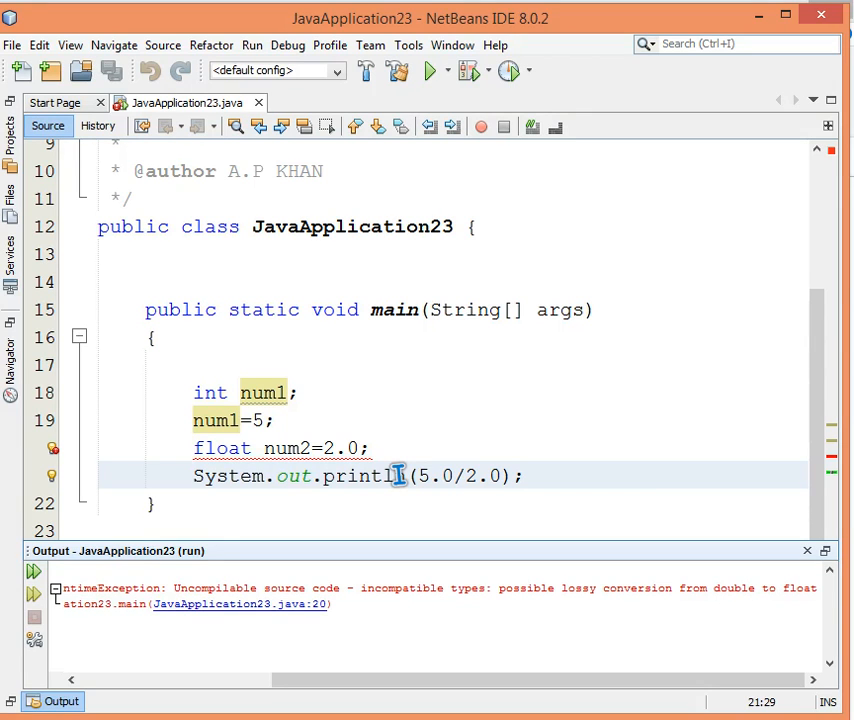
pyautogui.moveTo(310, 470)
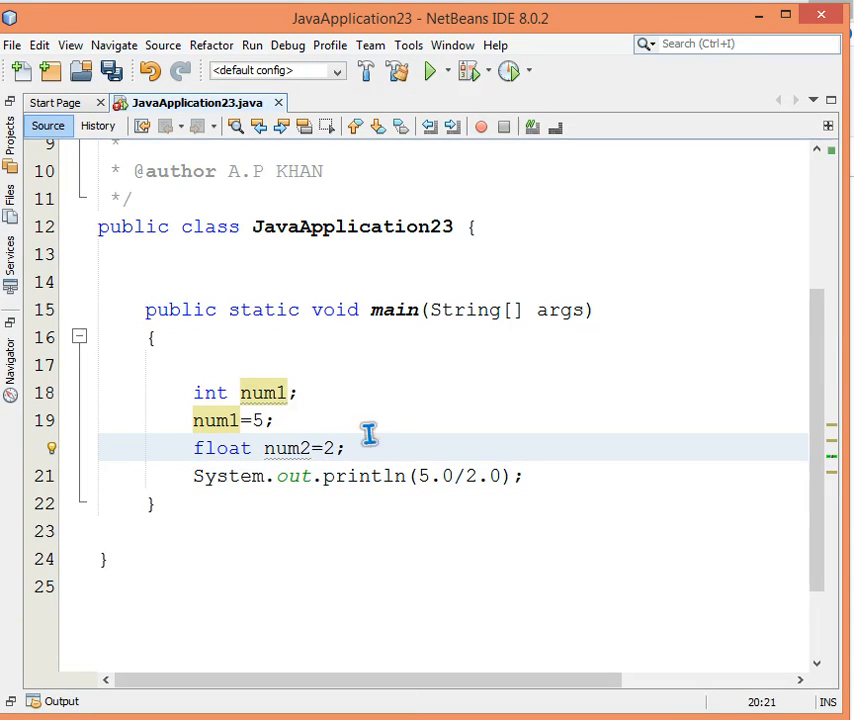
pyautogui.click(433, 70)
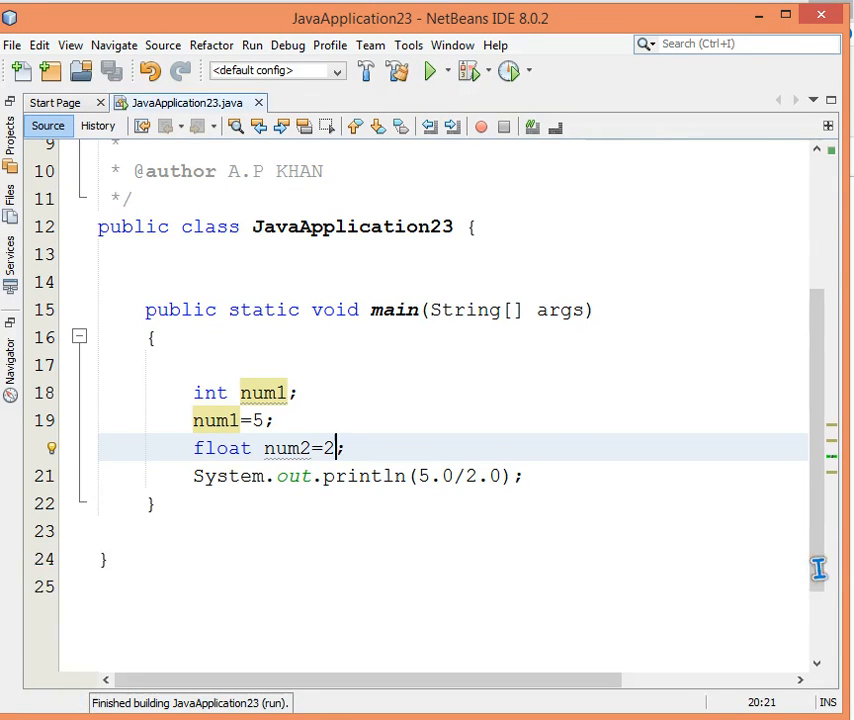
pyautogui.moveTo(303, 466)
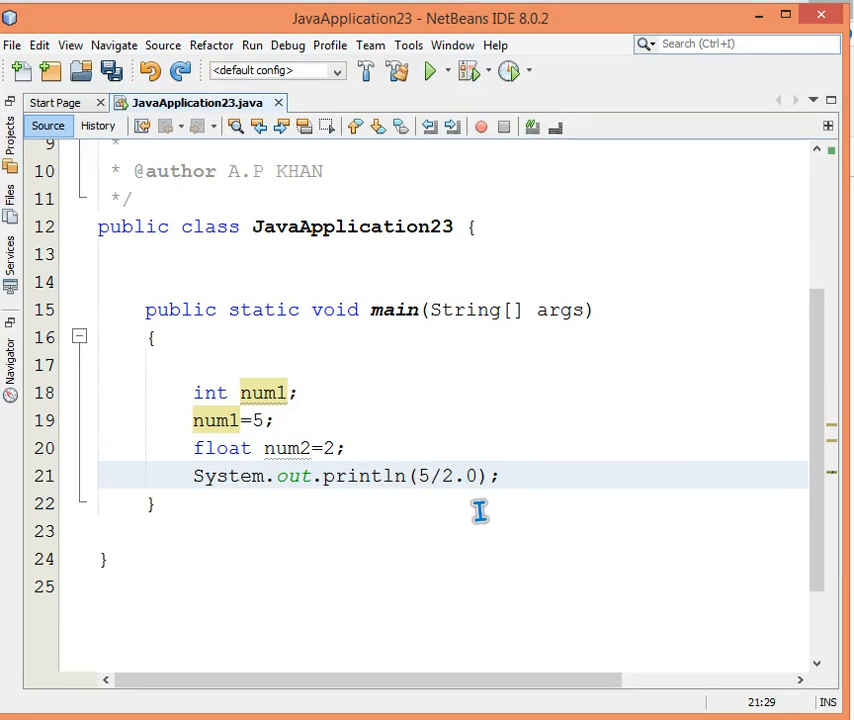
# - Change the println argument to num1%num2
pyautogui.write('num1/num2')
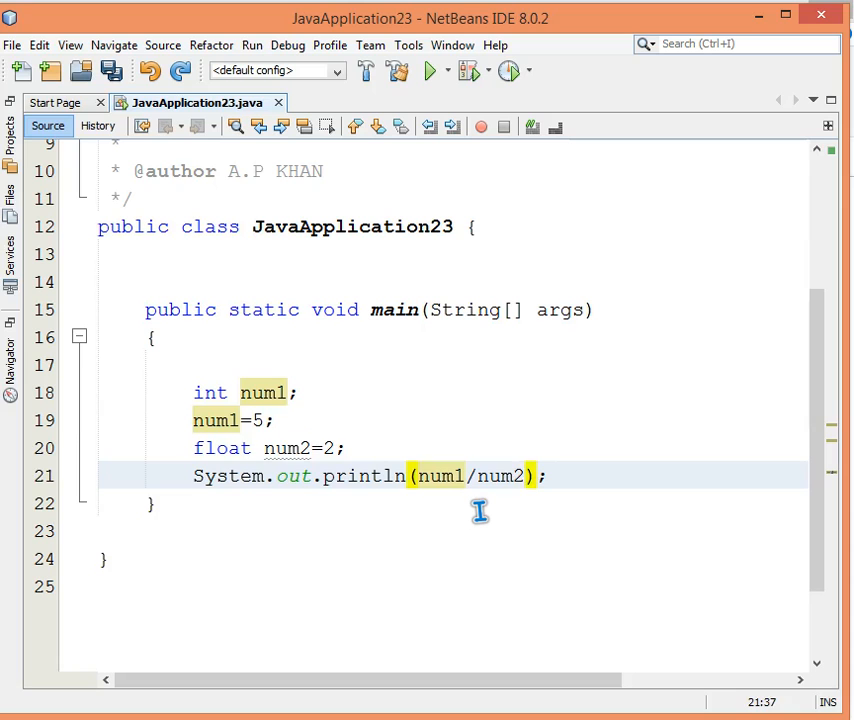
pyautogui.write('.')
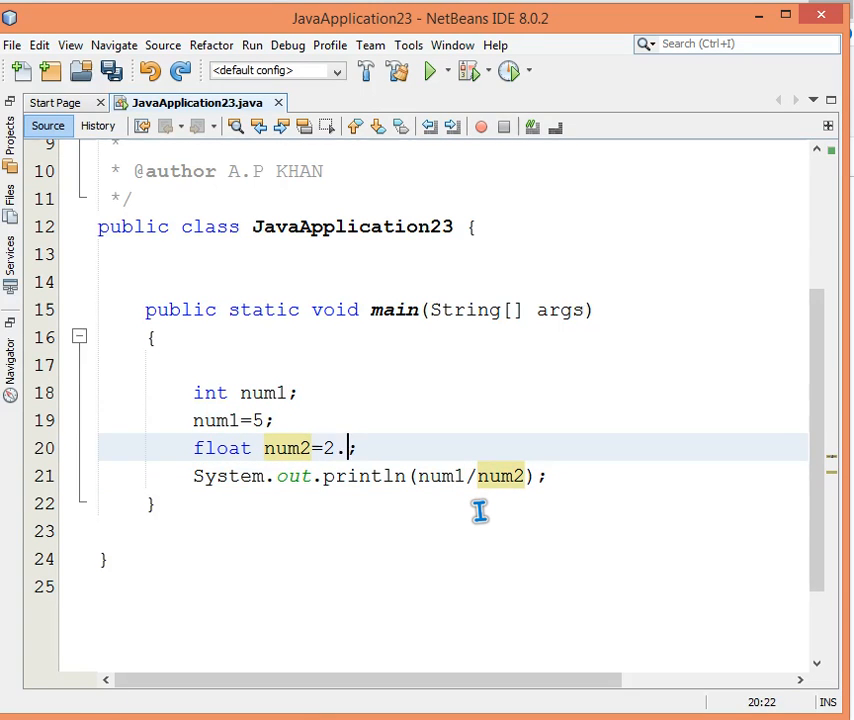
pyautogui.press('backspace')
pyautogui.write(',num2')
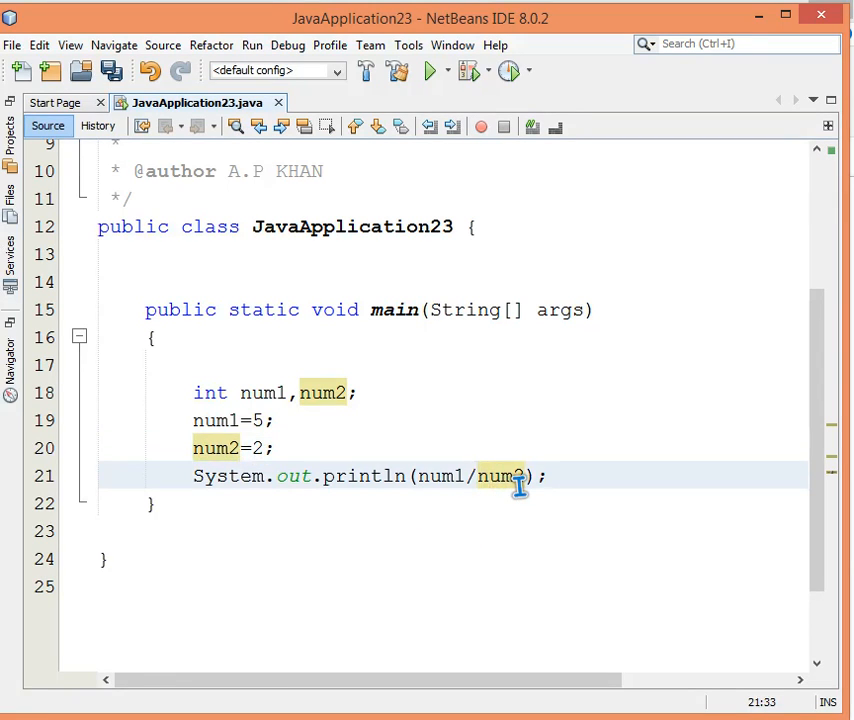
pyautogui.write('%')
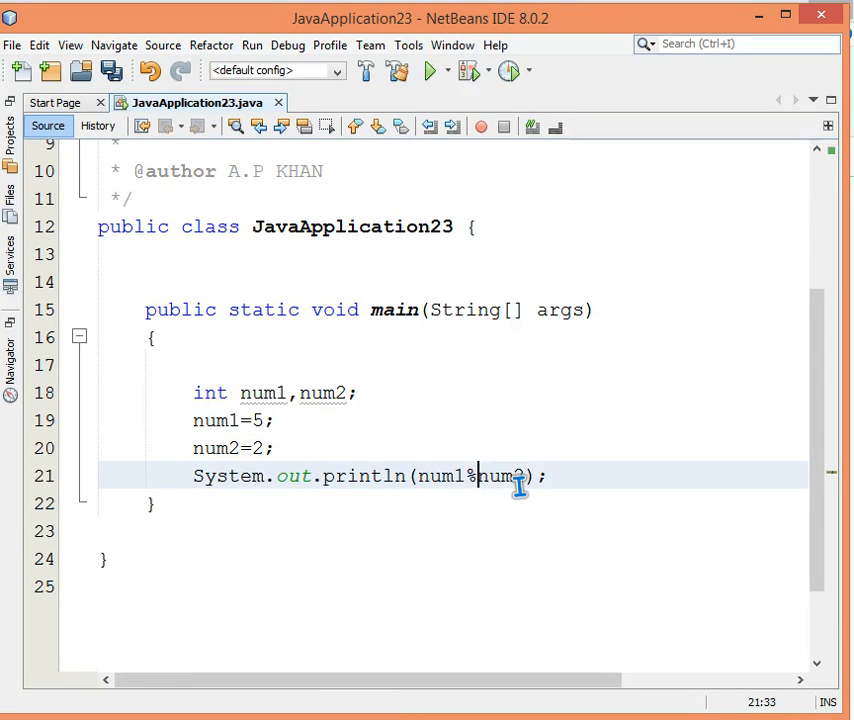
# - Run the project and check the printed remainder 1
pyautogui.click(432, 70)
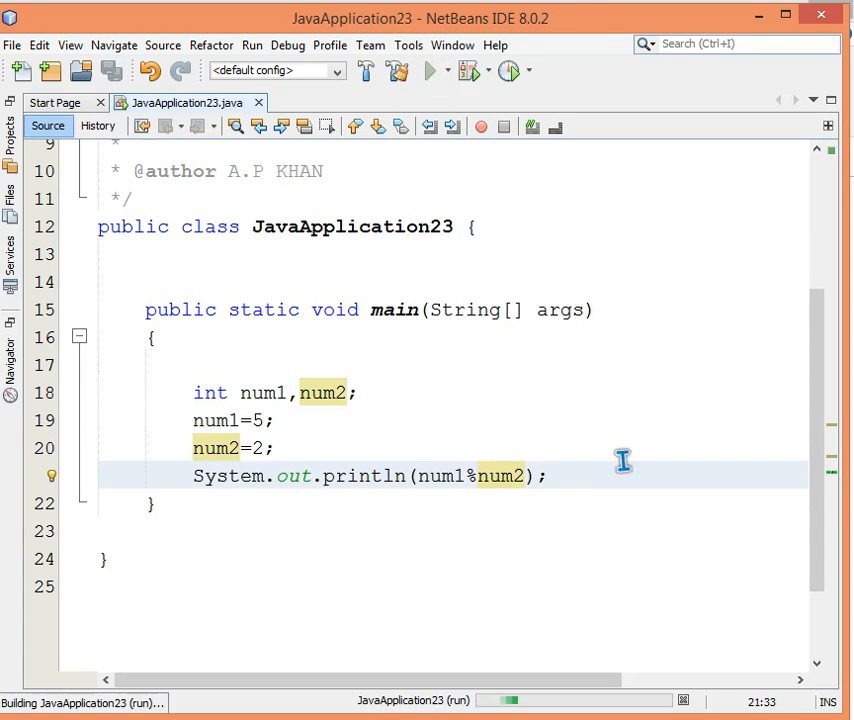
pyautogui.click(430, 70)
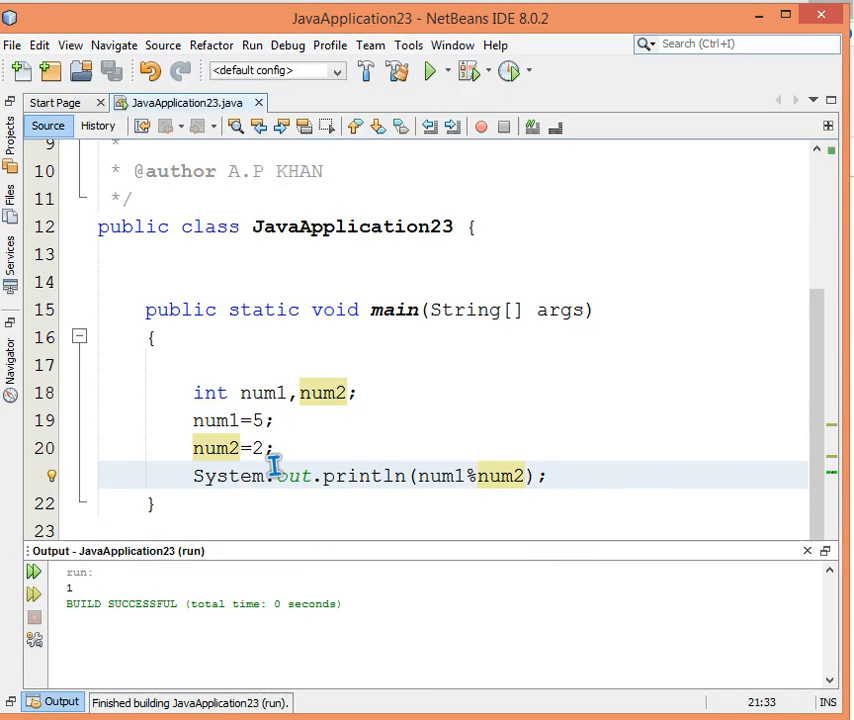
pyautogui.click(478, 475)
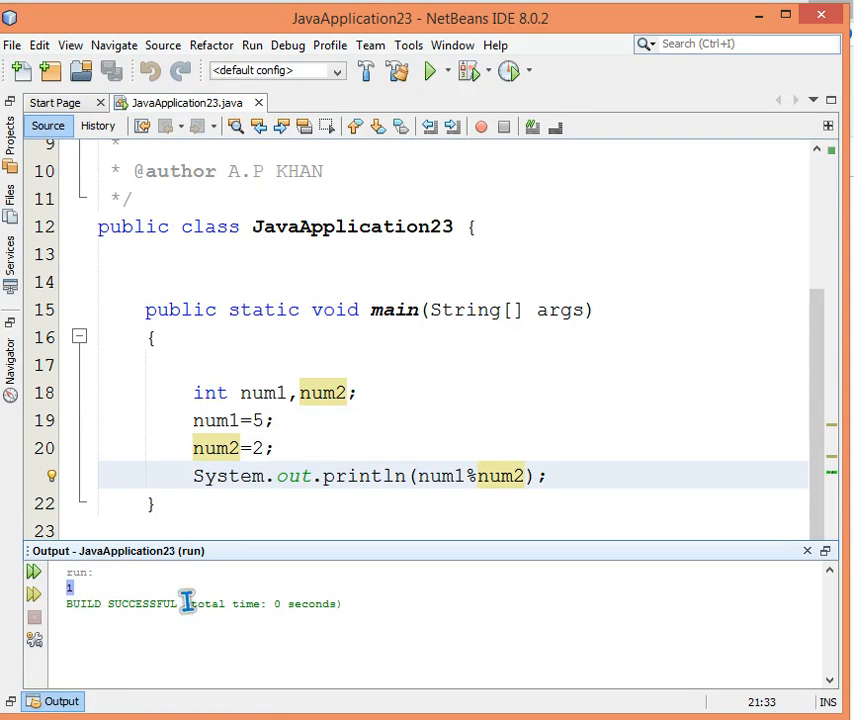
pyautogui.moveTo(123, 521)
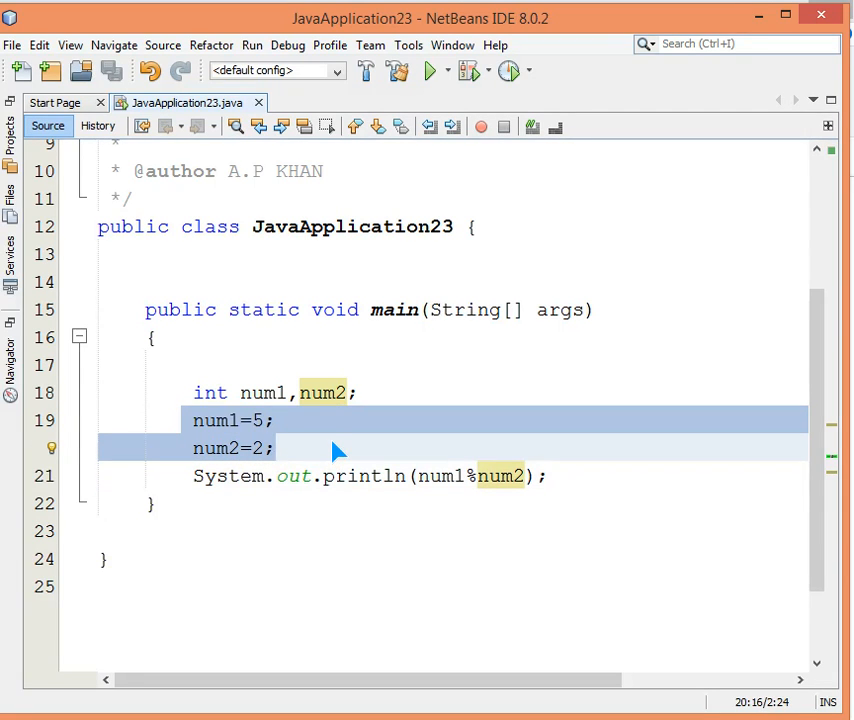
pyautogui.moveTo(155, 165)
pyautogui.write('x')
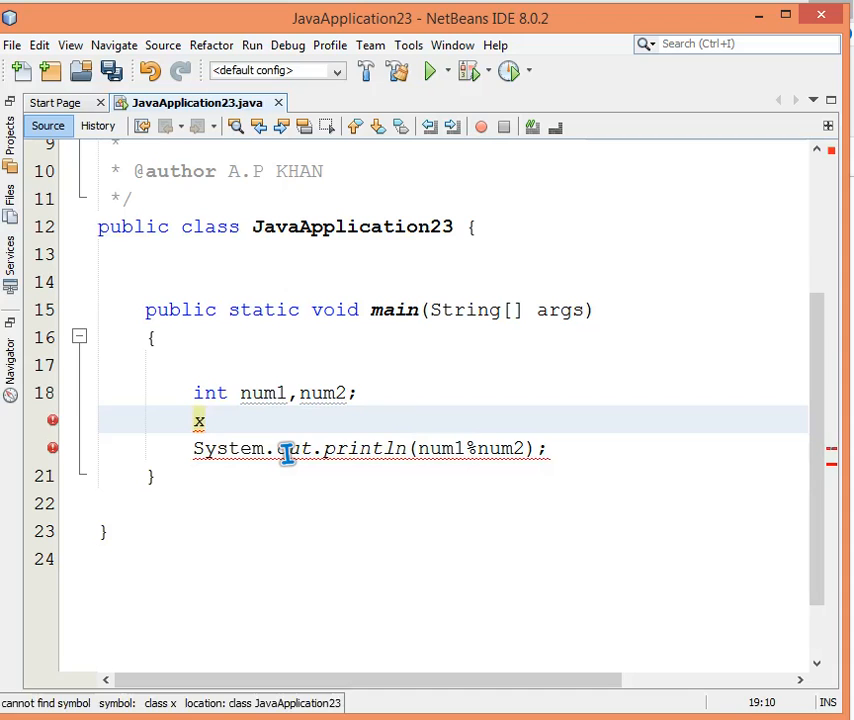
# - Write the declaration int x=10+2/6-3; in main
pyautogui.write('=')
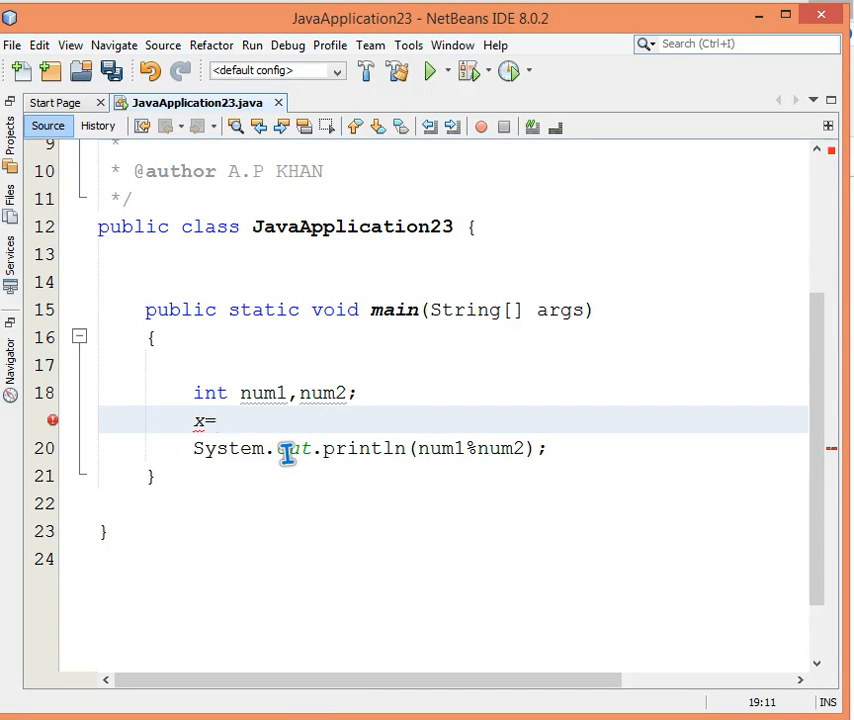
pyautogui.write('10')
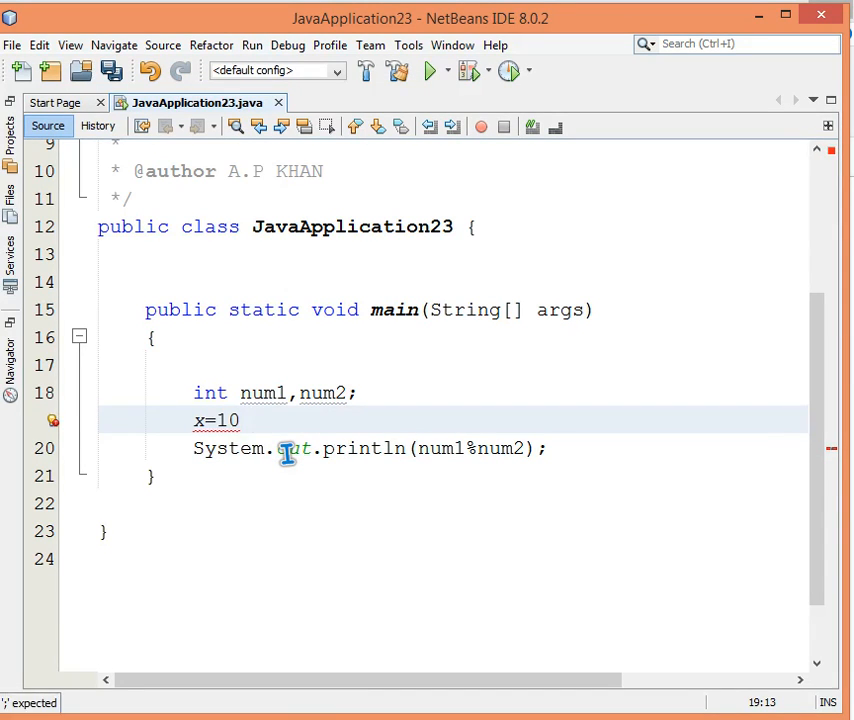
pyautogui.write('+2/')
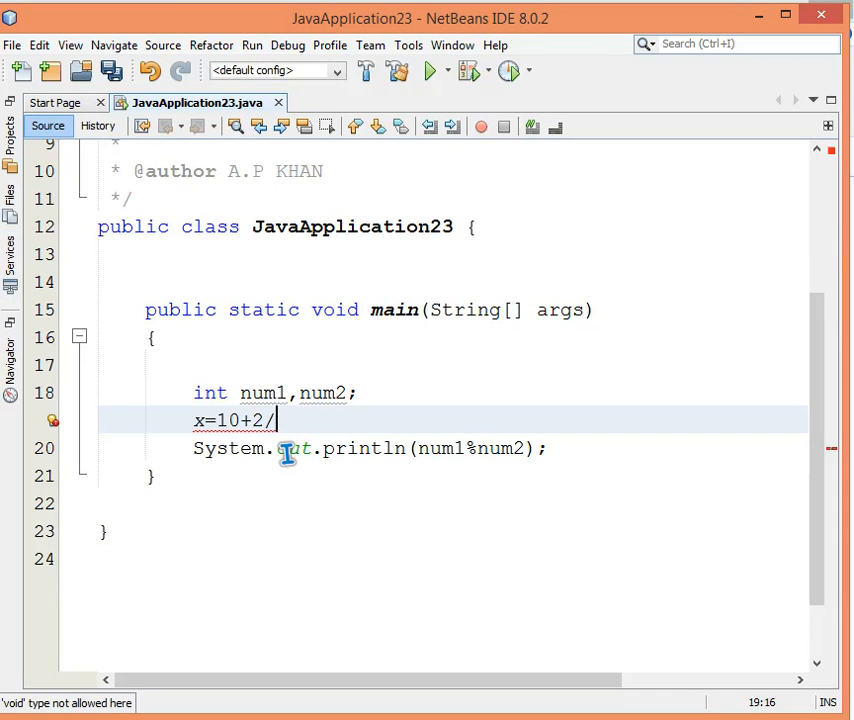
pyautogui.write('6')
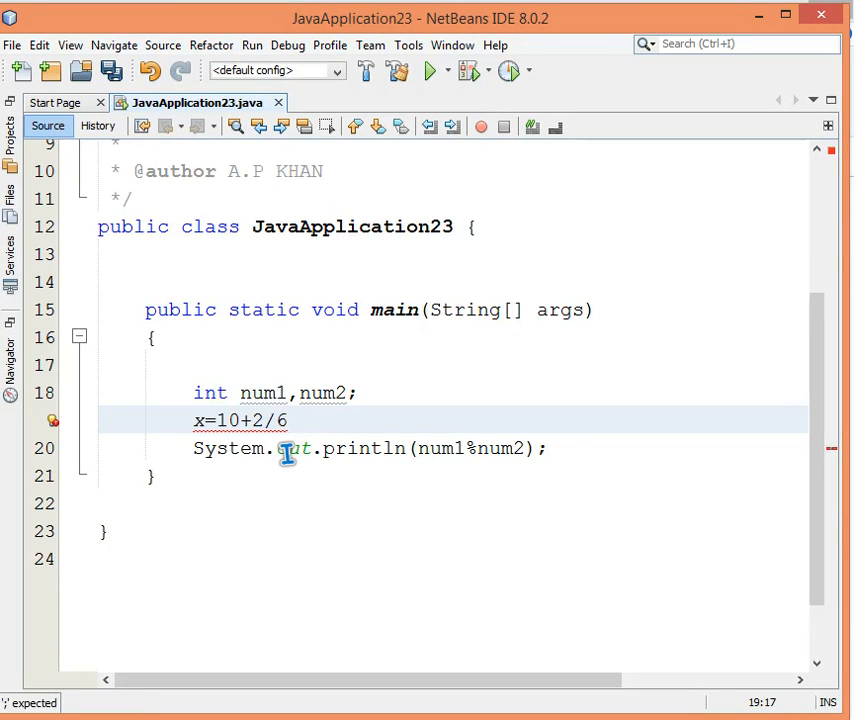
pyautogui.write('-')
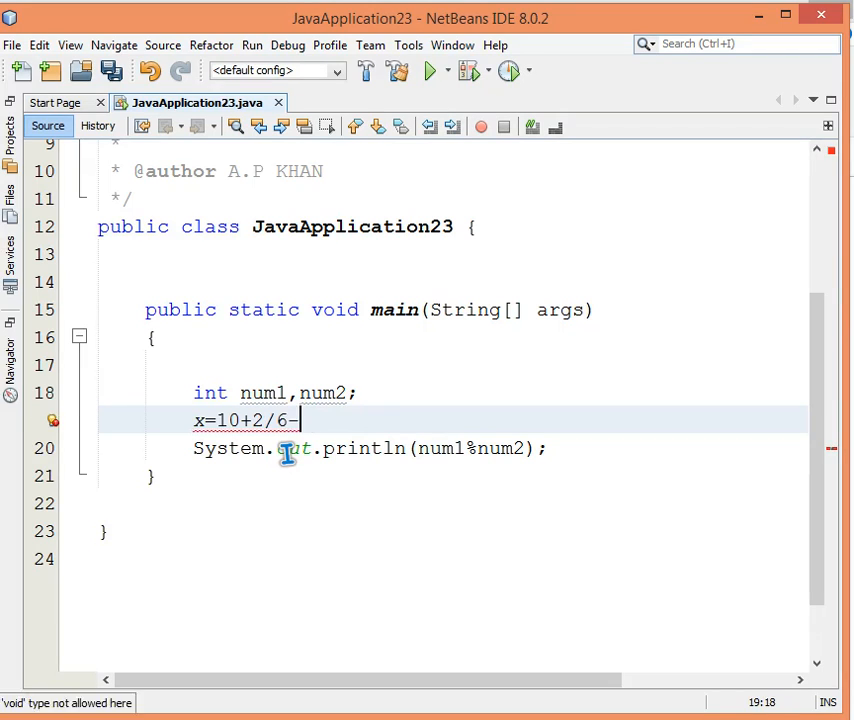
pyautogui.write('3;')
pyautogui.click(370, 449)
pyautogui.write('x')
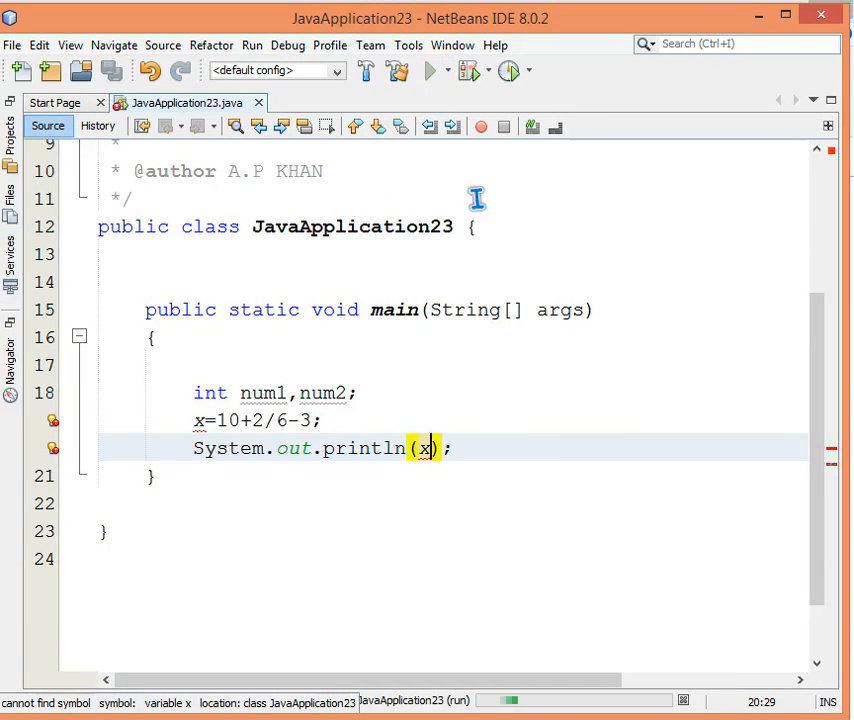
pyautogui.click(432, 70)
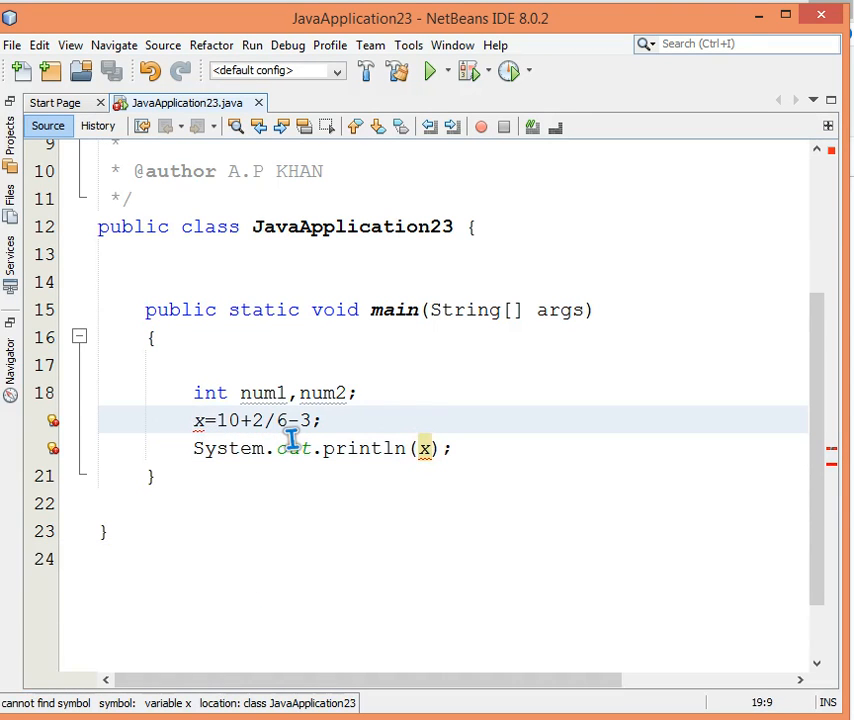
pyautogui.write('int')
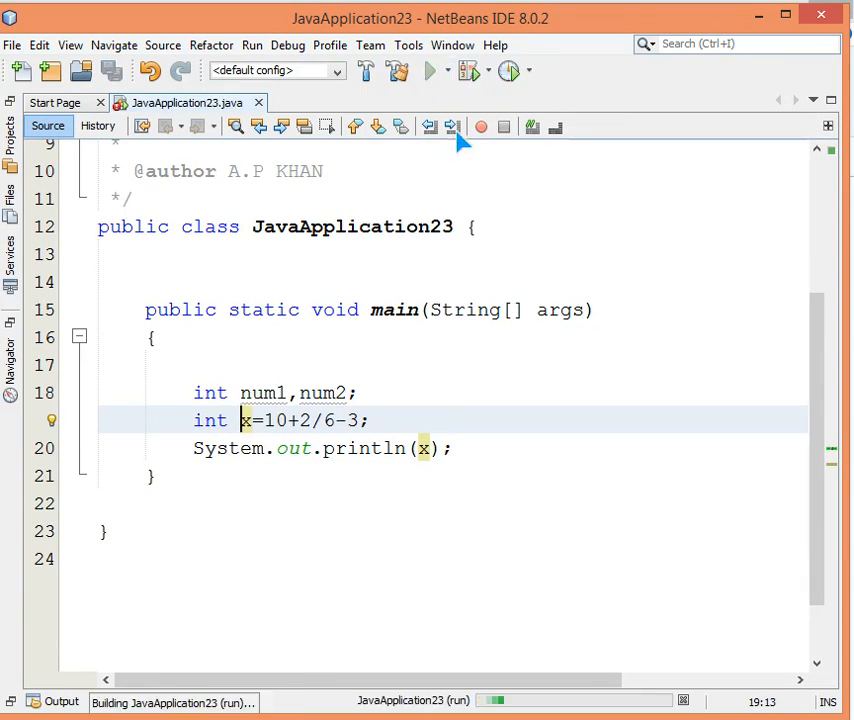
# - Run the x=10+2/6-3 program and close the Output window
pyautogui.click(431, 70)
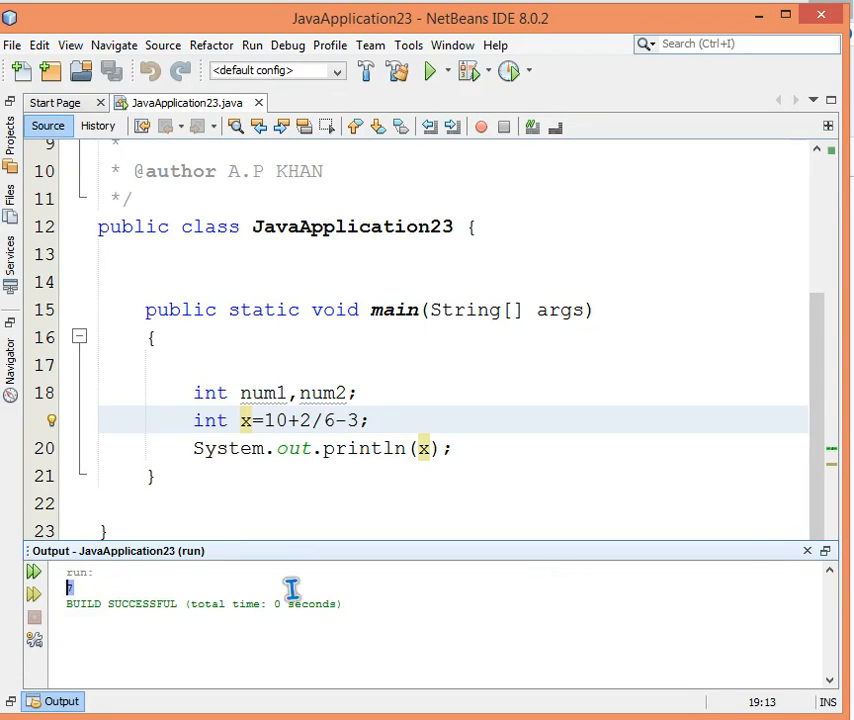
pyautogui.click(807, 550)
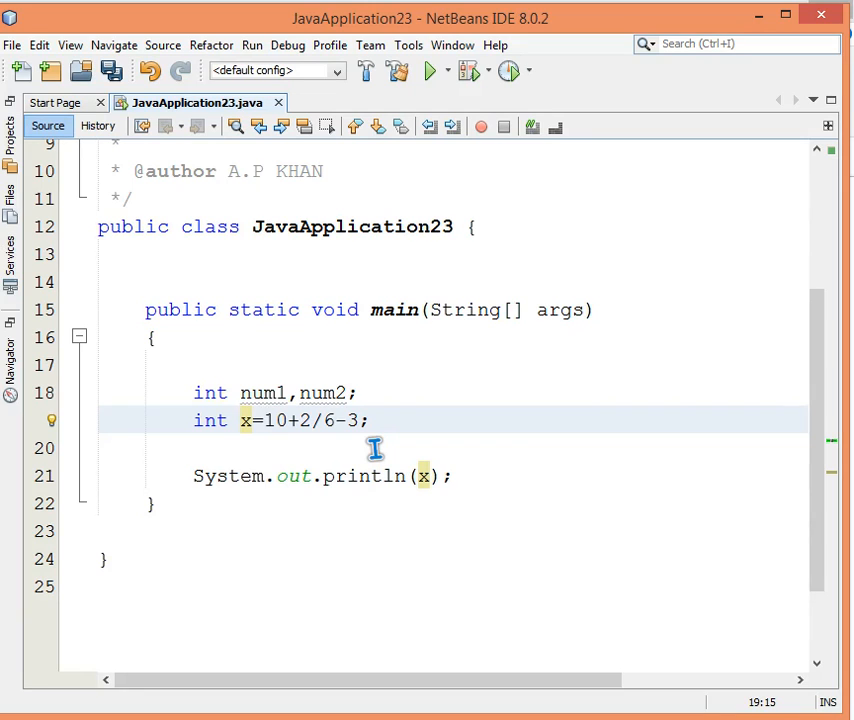
# - Group the expression as int x=(10+2)/(6-3) and run it to print 4
pyautogui.write('()')
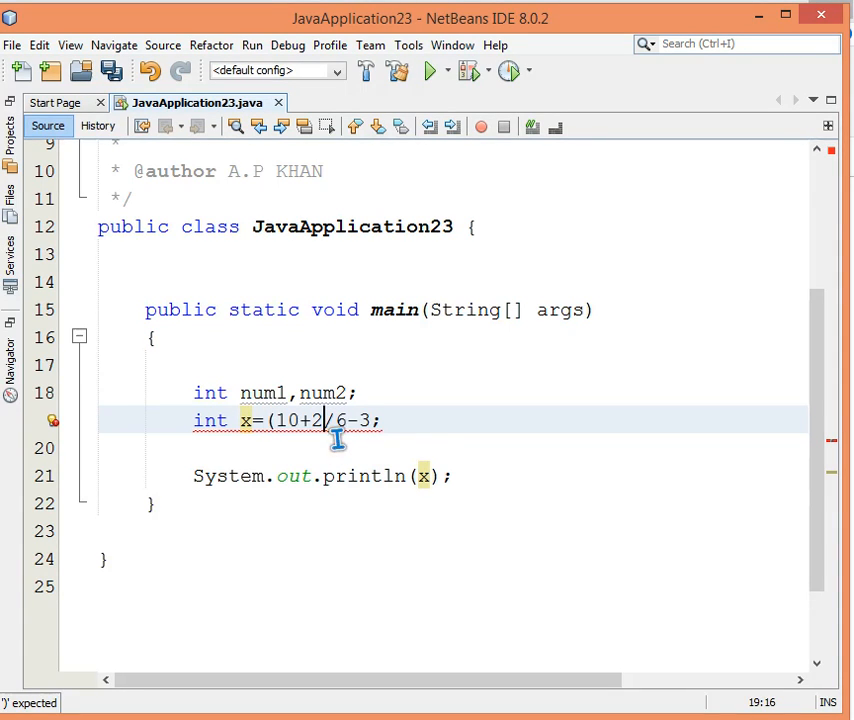
pyautogui.write(')')
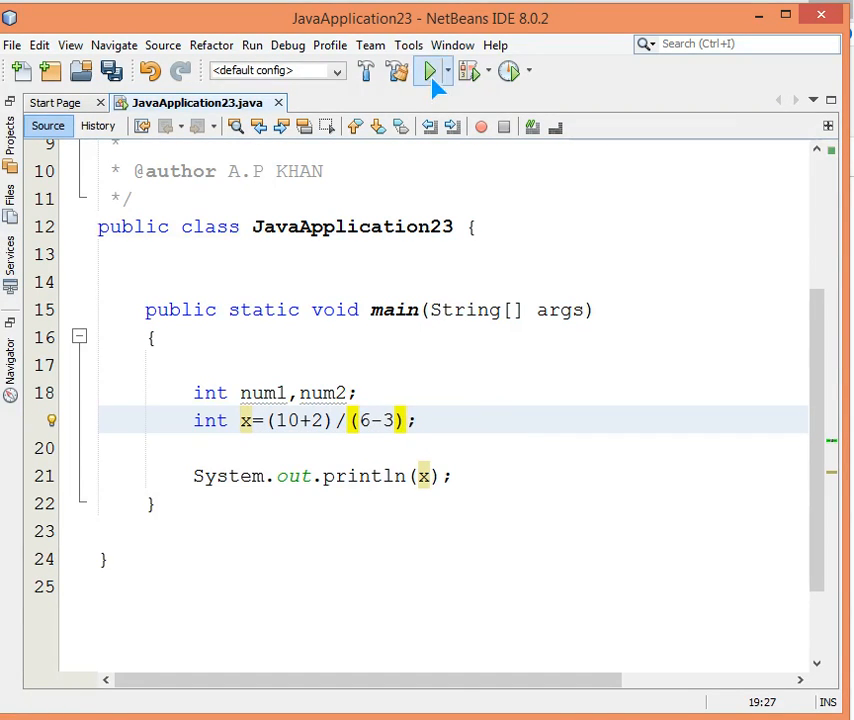
pyautogui.click(432, 70)
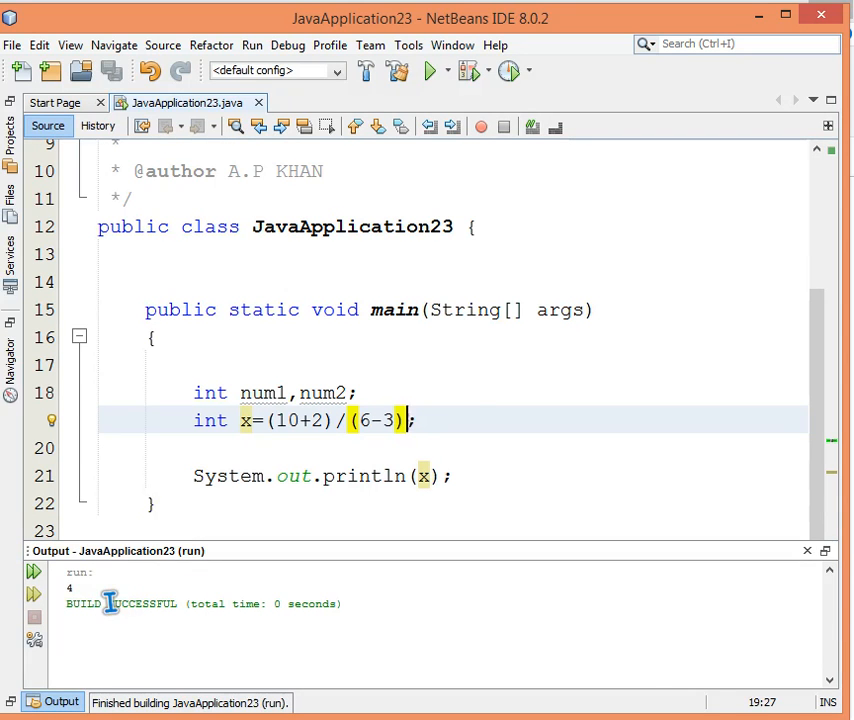